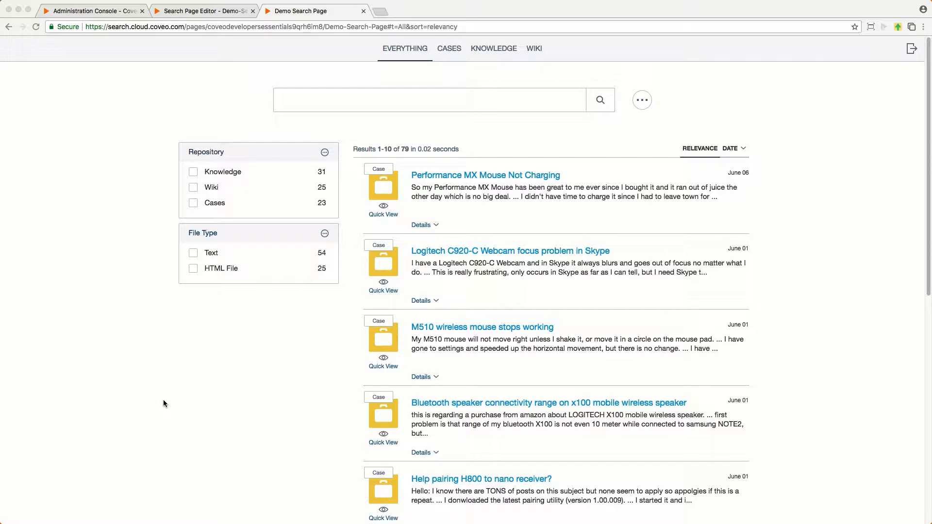
{"action": "mouse_move", "coordinate": [531, 66]}
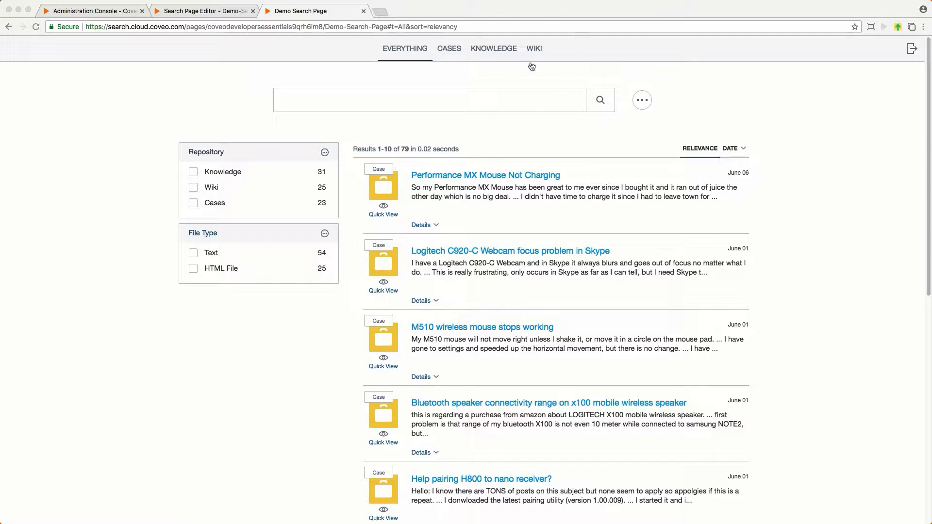
{"action": "mouse_move", "coordinate": [560, 56]}
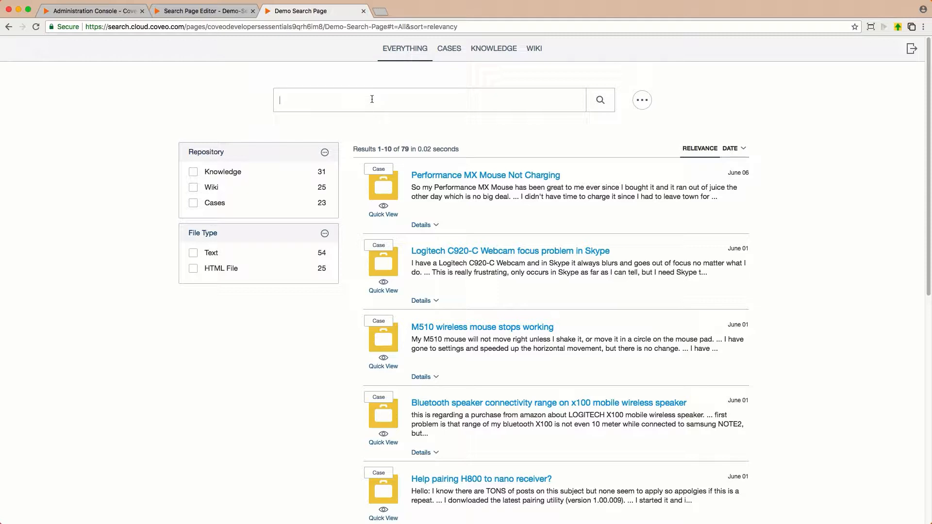
Enter 'ke' in the demo search box and switch to the Search Page Editor tab
{"action": "type", "text": "ke"}
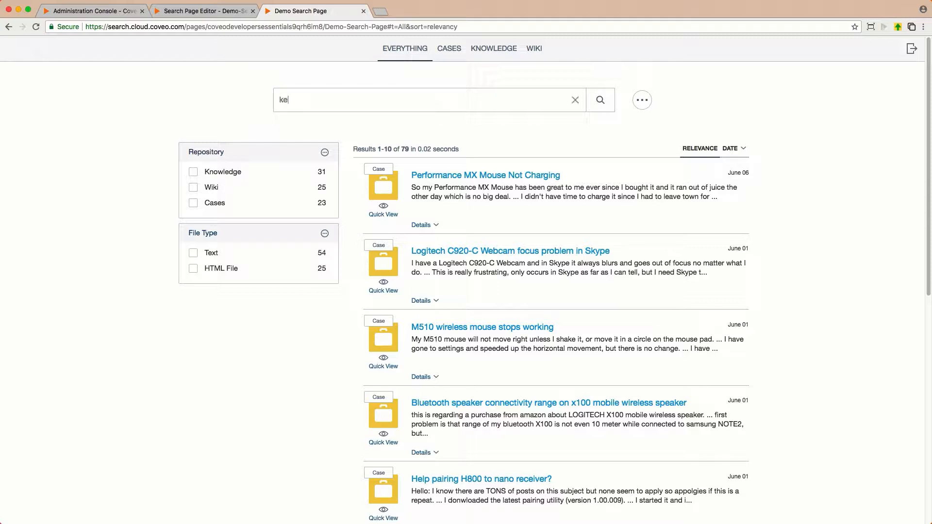
{"action": "left_click", "coordinate": [600, 99]}
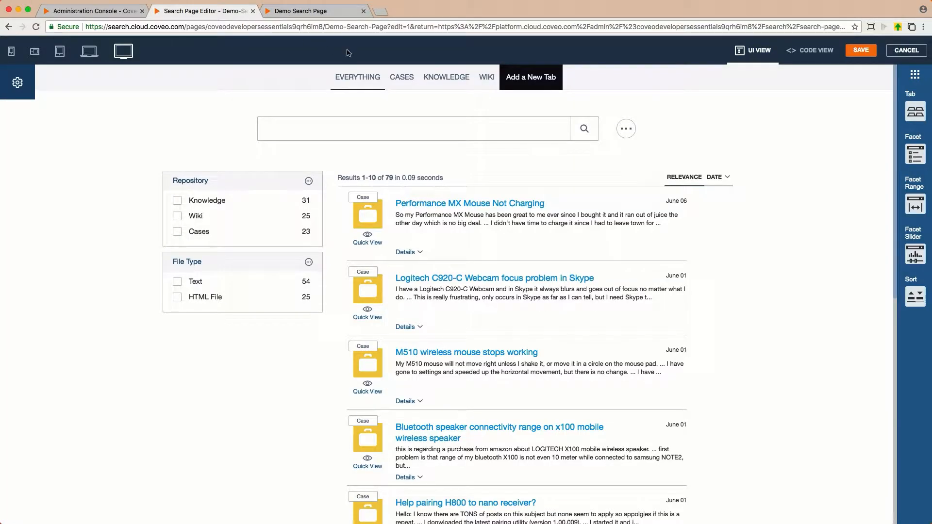
Show the Searchbox Options with partial match enabled, query threshold 3 and result threshold 40%
{"action": "left_click", "coordinate": [625, 128]}
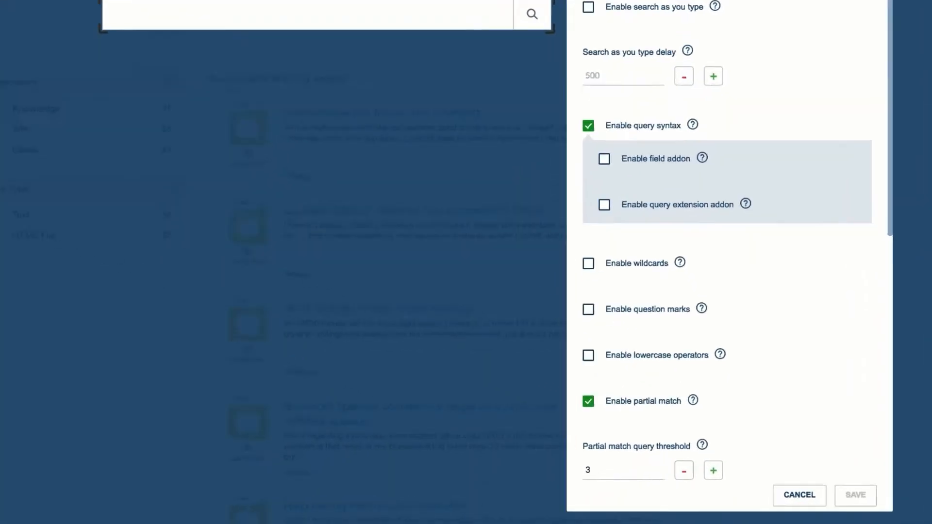
{"action": "scroll", "scroll_direction": "down", "scroll_amount": 3}
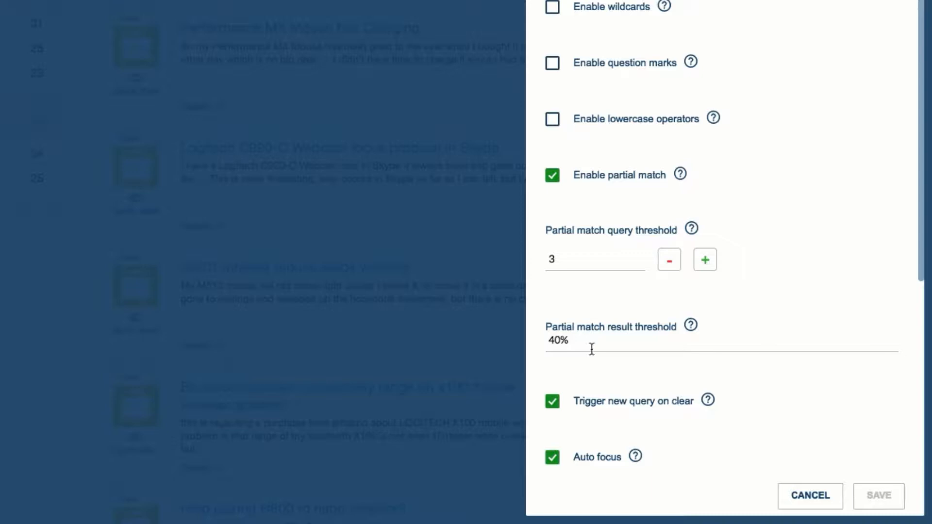
{"action": "left_click", "coordinate": [594, 341]}
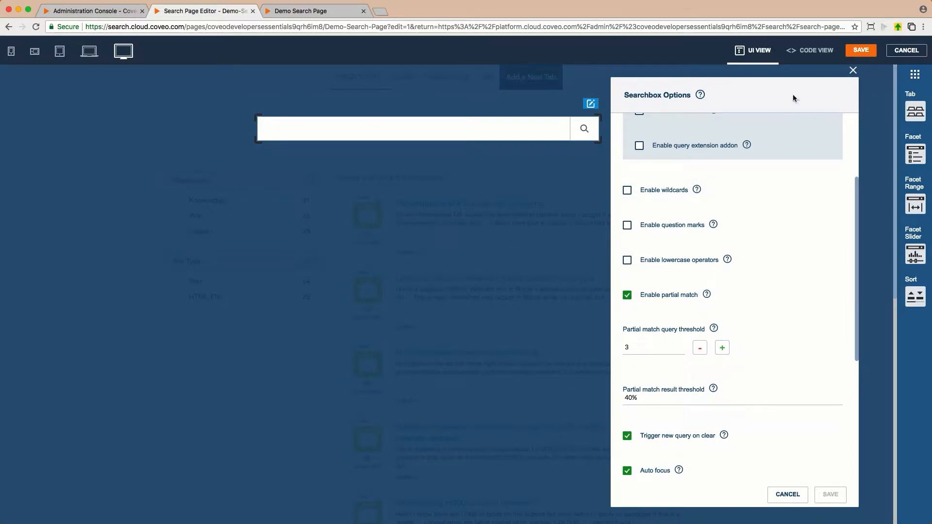
{"action": "mouse_move", "coordinate": [807, 62]}
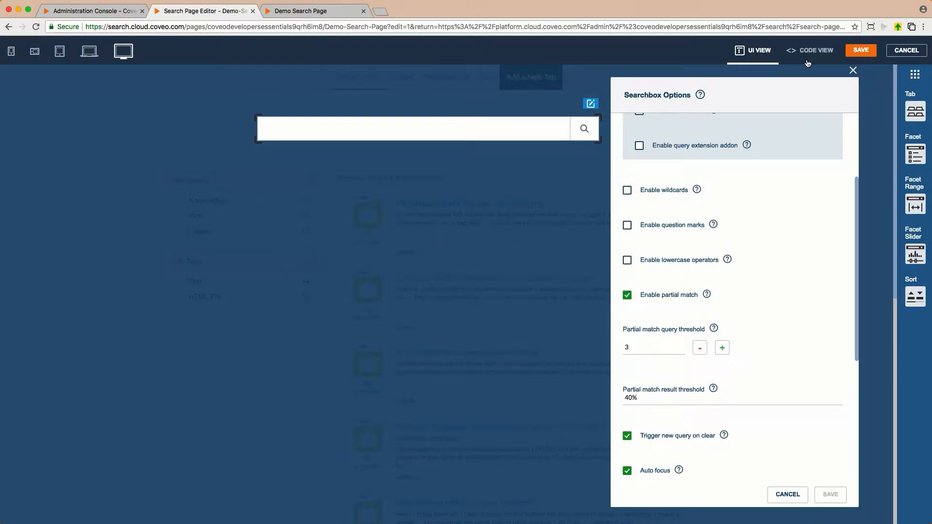
View the CoveoSearchbox partial match attributes in the editor's Code View
{"action": "left_click", "coordinate": [814, 49]}
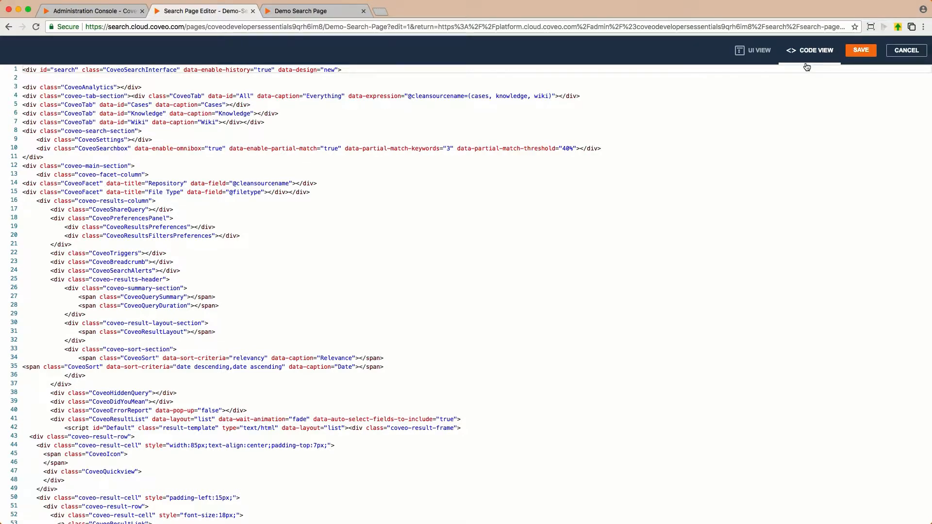
{"action": "left_click", "coordinate": [860, 49]}
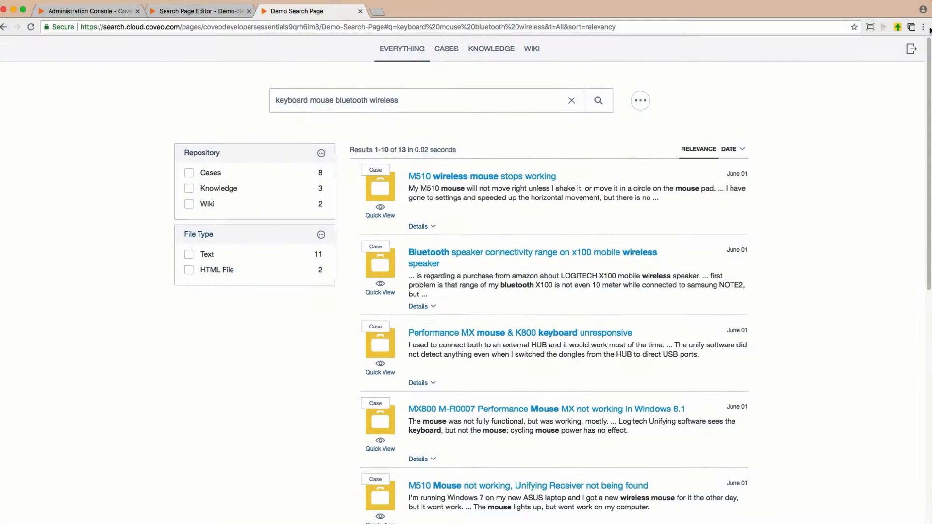
Capture the search request in DevTools and view its form data: partialMatch true, partialMatchKeywords 3, partialMatchThreshold 40%
{"action": "left_click", "coordinate": [921, 27]}
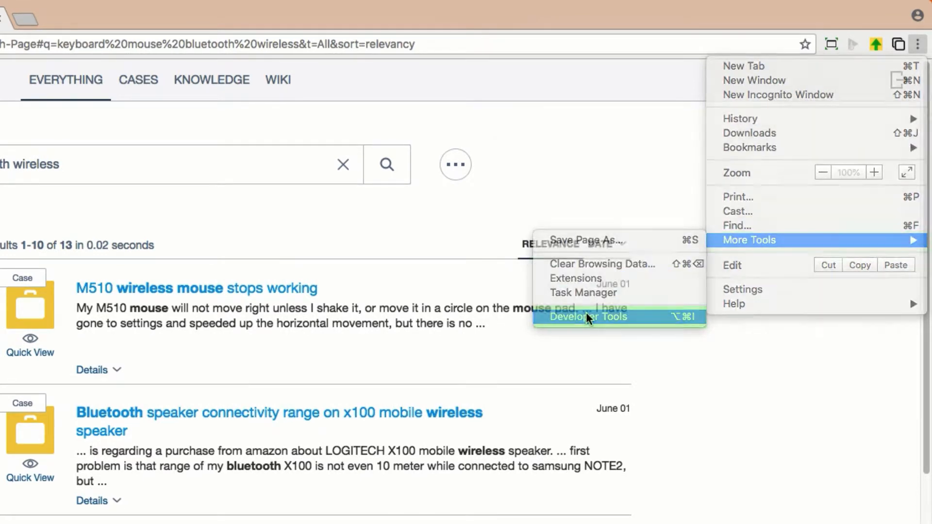
{"action": "left_click", "coordinate": [588, 316]}
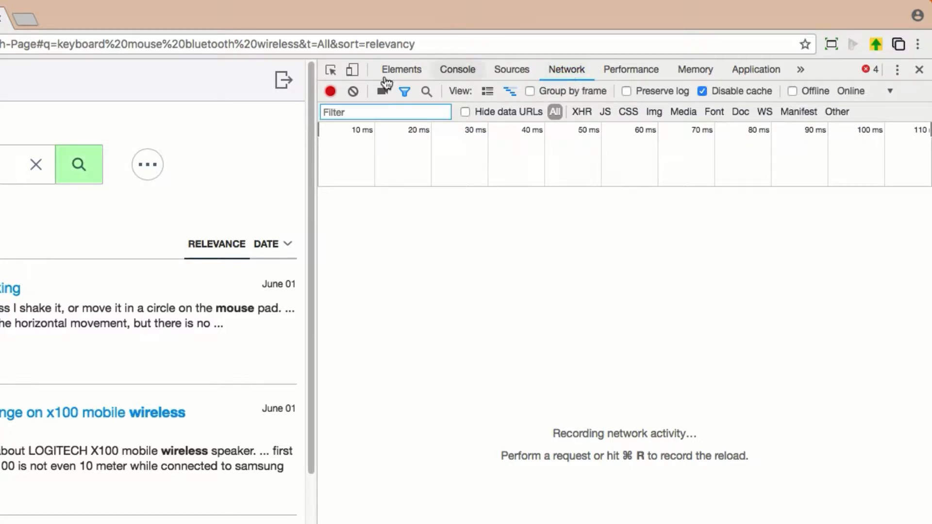
{"action": "left_click", "coordinate": [78, 164]}
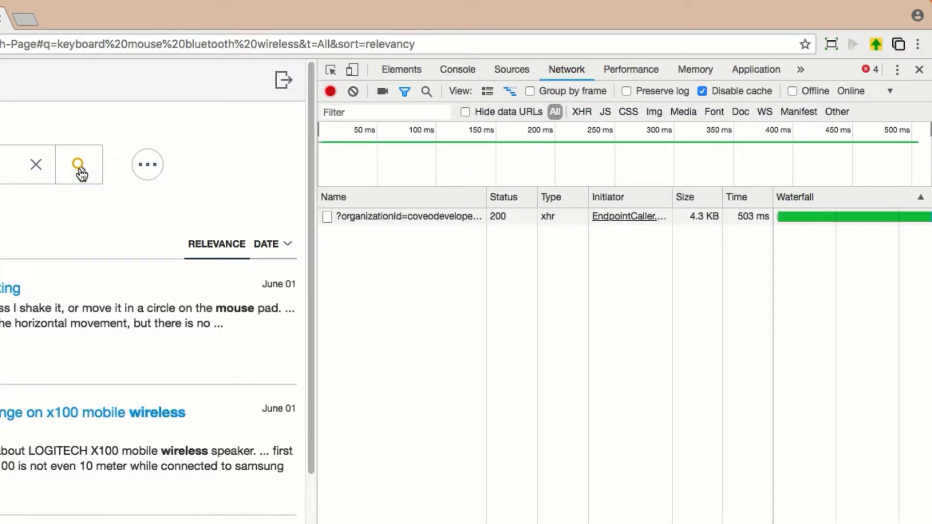
{"action": "left_click", "coordinate": [407, 217]}
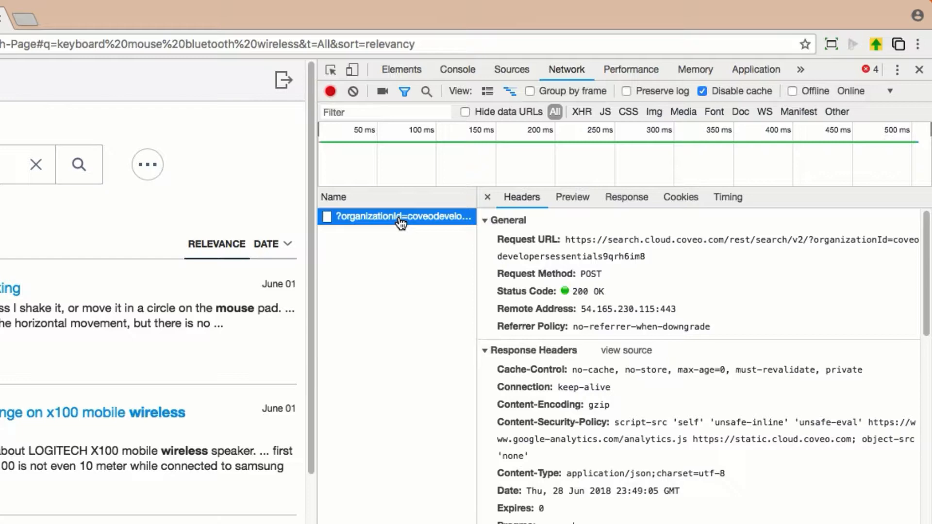
{"action": "scroll", "scroll_direction": "down", "scroll_amount": 3}
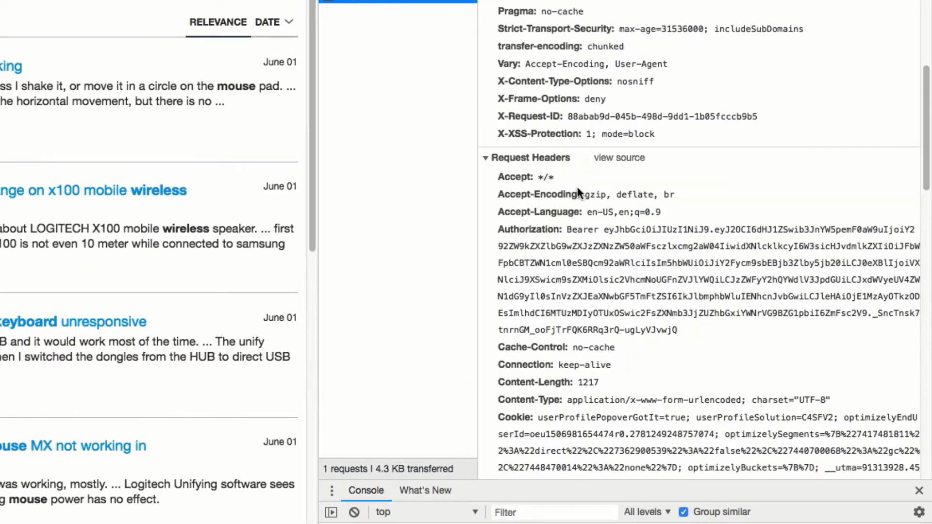
{"action": "scroll", "scroll_direction": "down", "scroll_amount": 3}
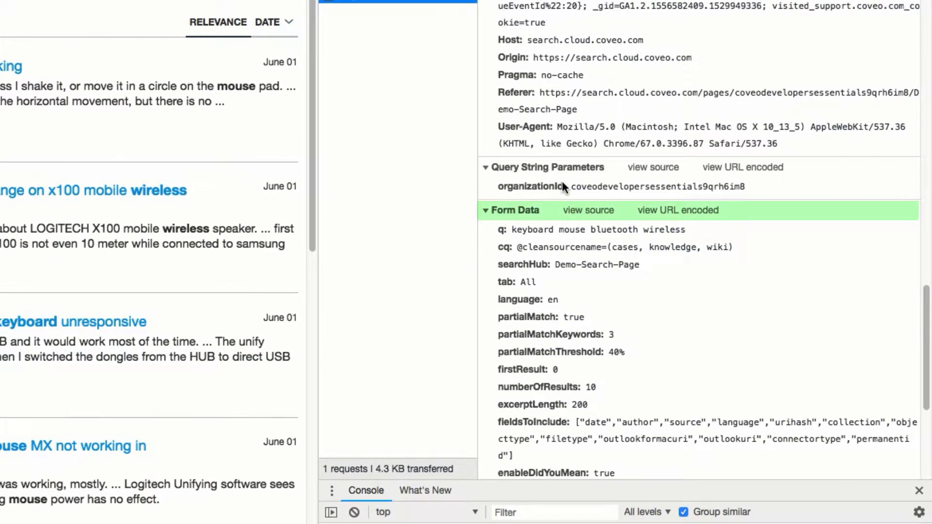
{"action": "mouse_move", "coordinate": [498, 340]}
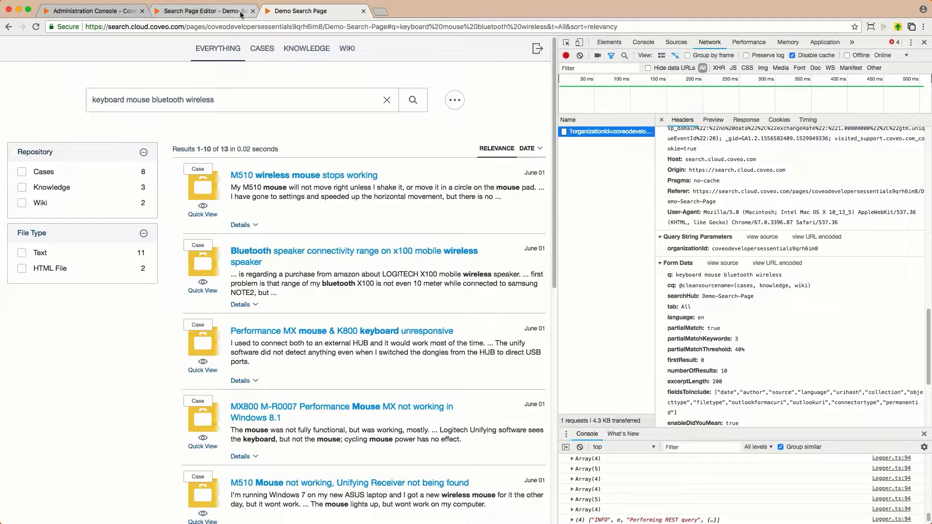
Save the searchbox markup without partial match attributes and return to the demo search page
{"action": "left_click", "coordinate": [204, 11]}
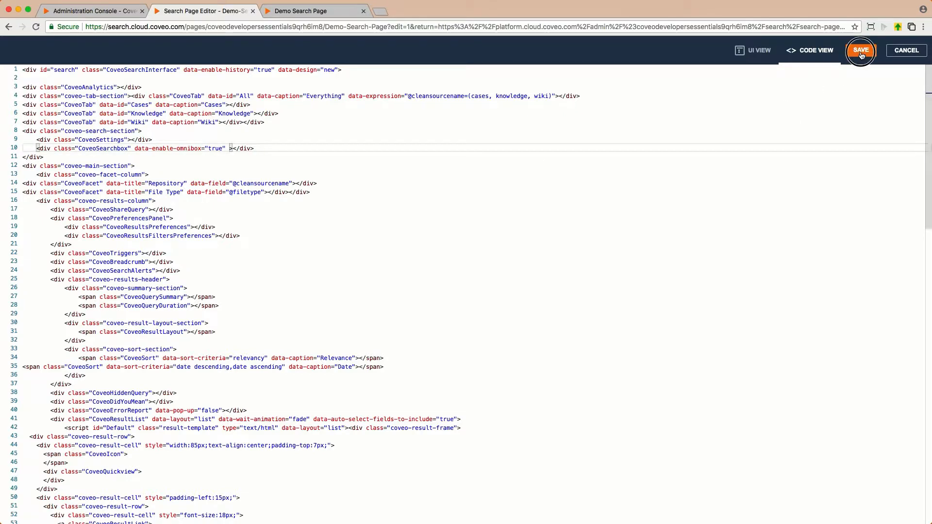
{"action": "left_click", "coordinate": [861, 50]}
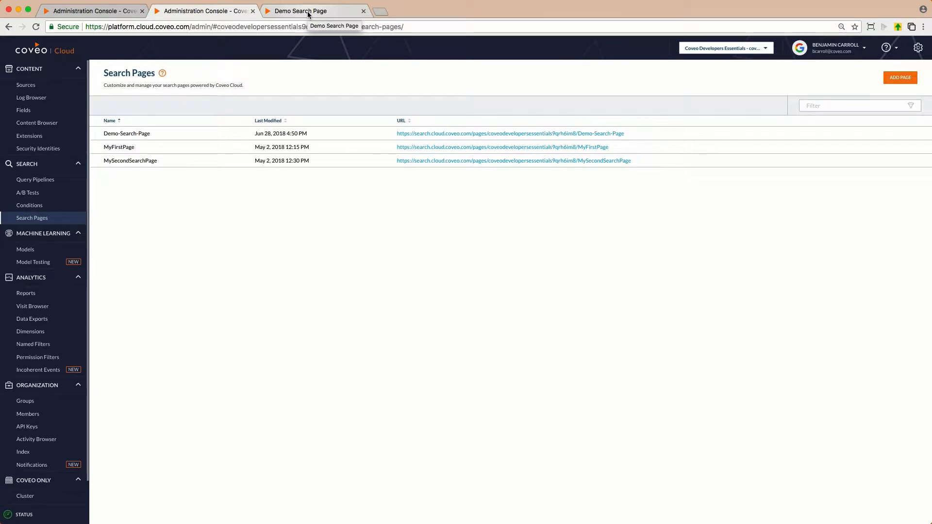
{"action": "left_click", "coordinate": [300, 10]}
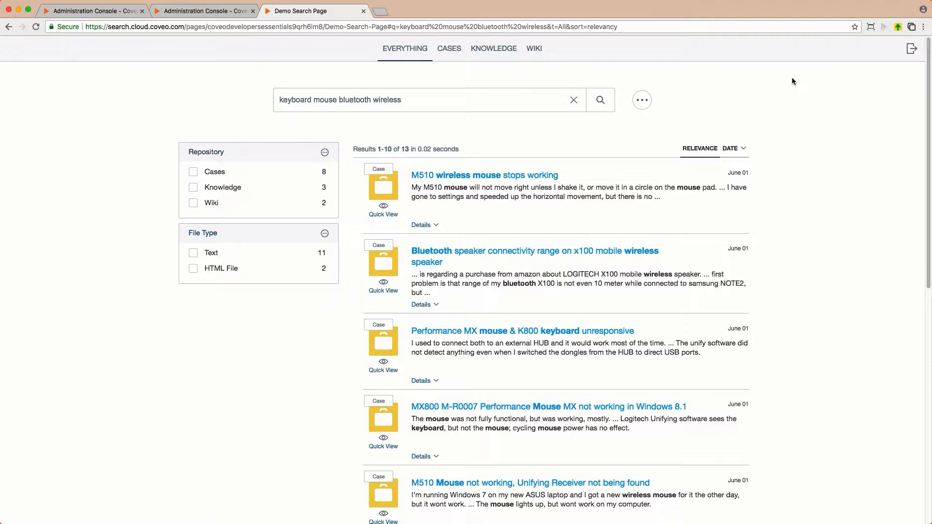
Rerun the demo search before heading to the default pipeline's Query Parameters
{"action": "left_click", "coordinate": [600, 99]}
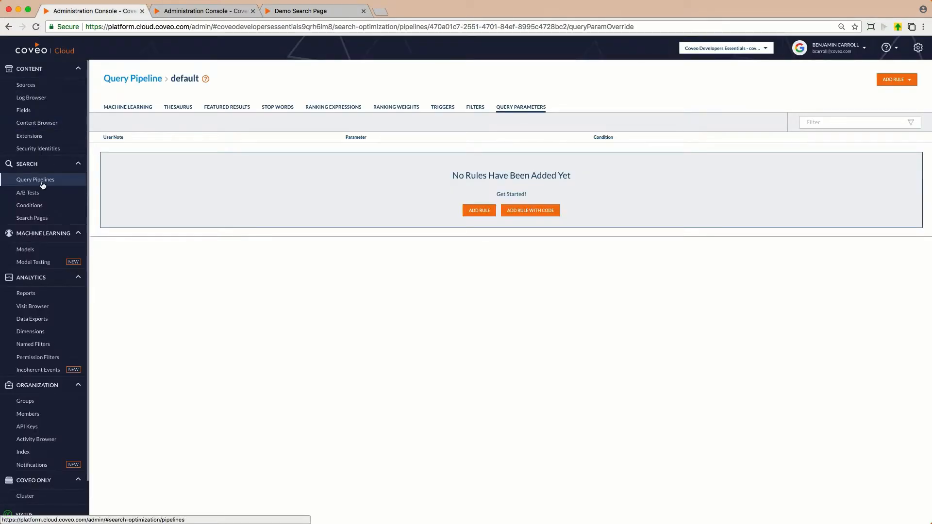
Duplicate the default query pipeline and select the resulting Copy of default
{"action": "left_click", "coordinate": [34, 180]}
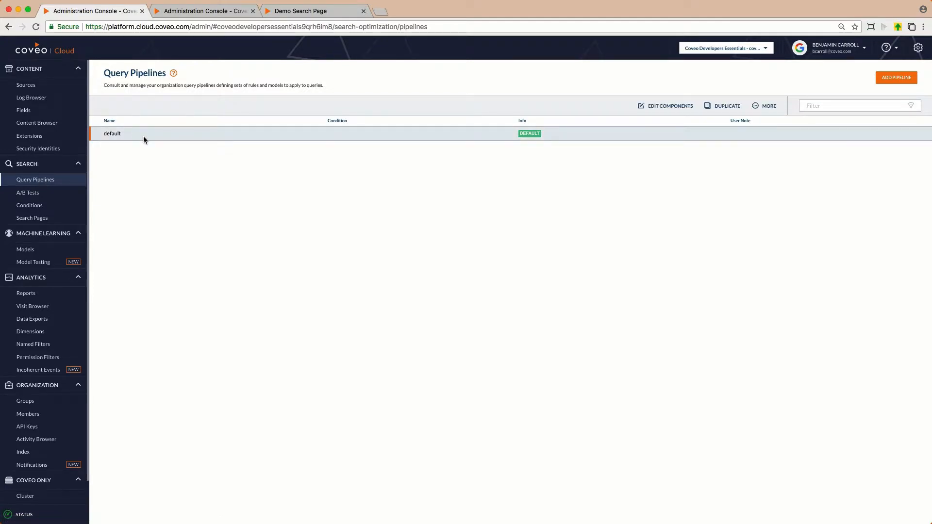
{"action": "mouse_move", "coordinate": [723, 106]}
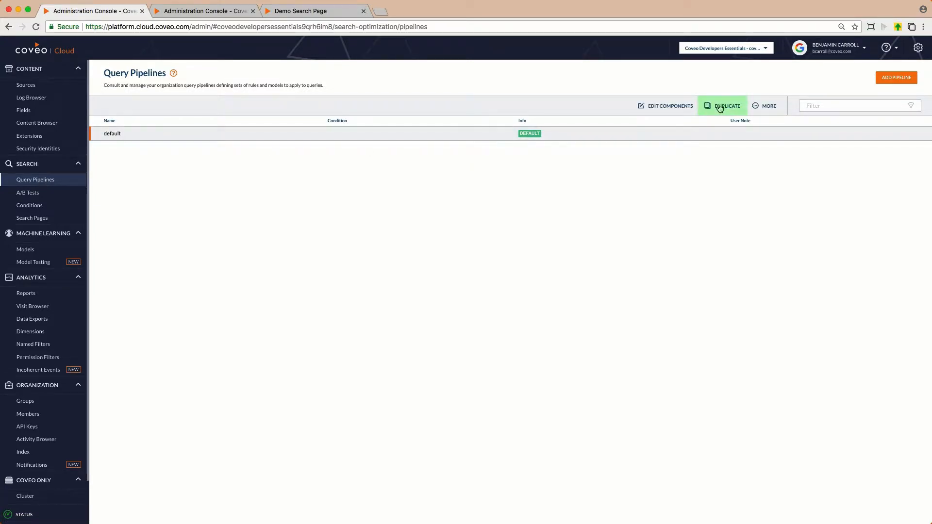
{"action": "left_click", "coordinate": [725, 106]}
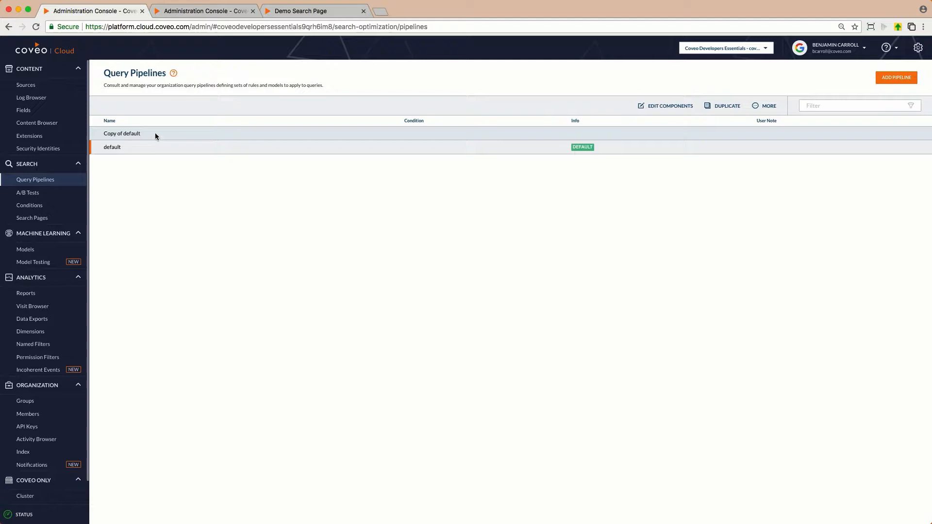
{"action": "left_click", "coordinate": [122, 133]}
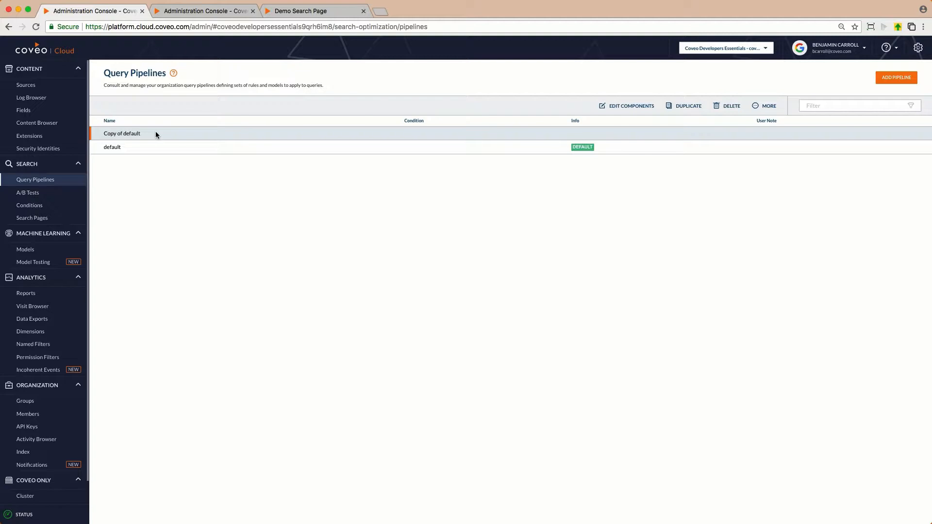
{"action": "mouse_move", "coordinate": [167, 135]}
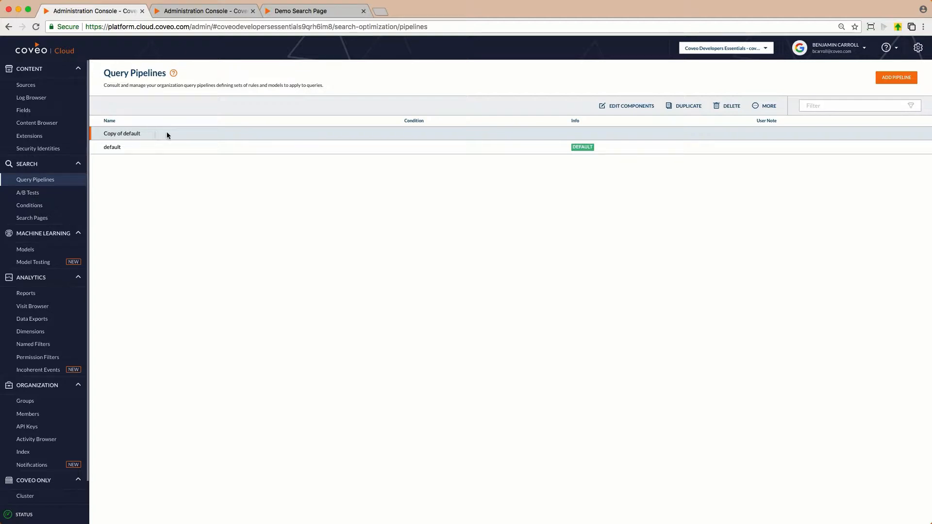
Delete the Copy of default pipeline and show the default pipeline's Query Parameters rules
{"action": "left_click", "coordinate": [730, 106]}
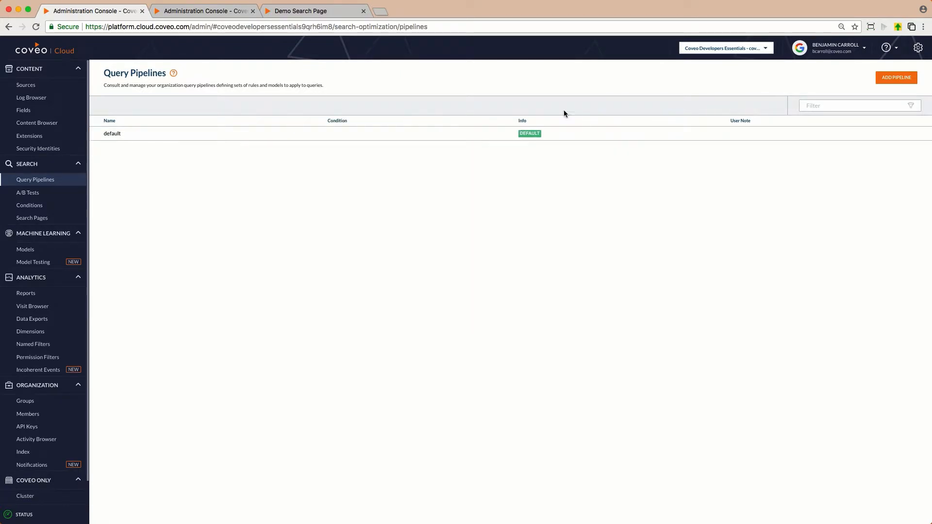
{"action": "left_click", "coordinate": [112, 133]}
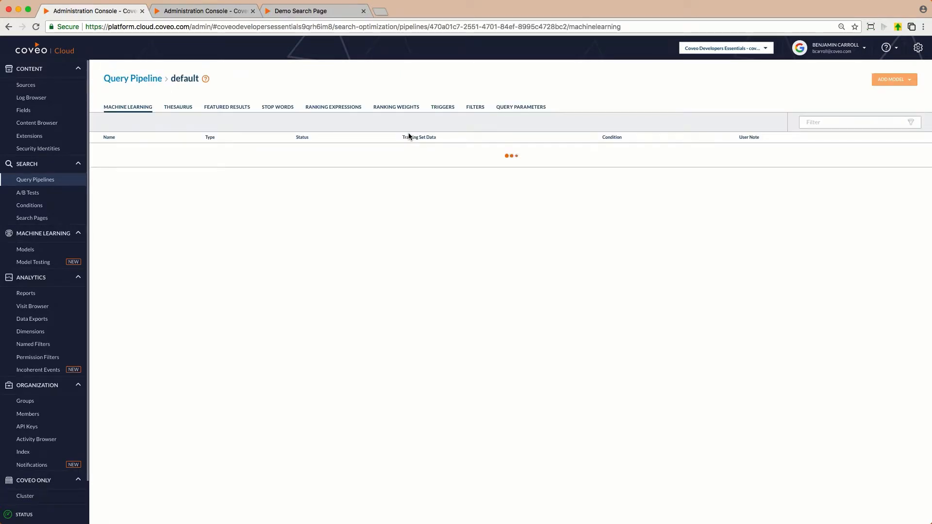
{"action": "left_click", "coordinate": [521, 107]}
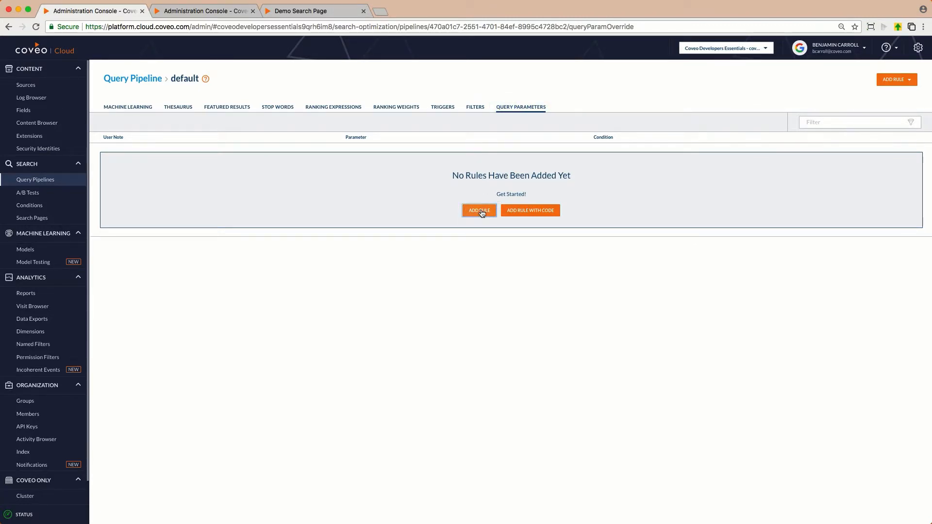
Add a query parameter rule setting partialMatch to Boolean true
{"action": "left_click", "coordinate": [479, 210]}
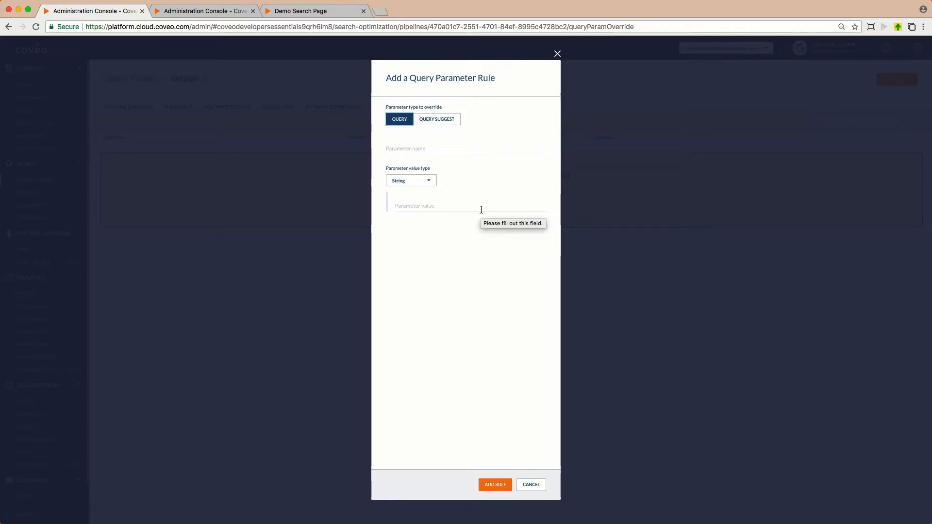
{"action": "mouse_move", "coordinate": [407, 116]}
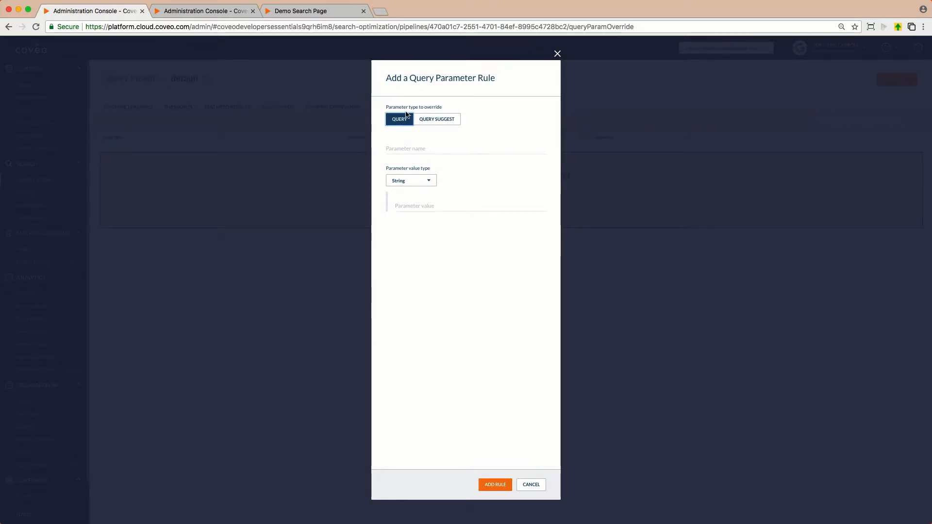
{"action": "mouse_move", "coordinate": [426, 118]}
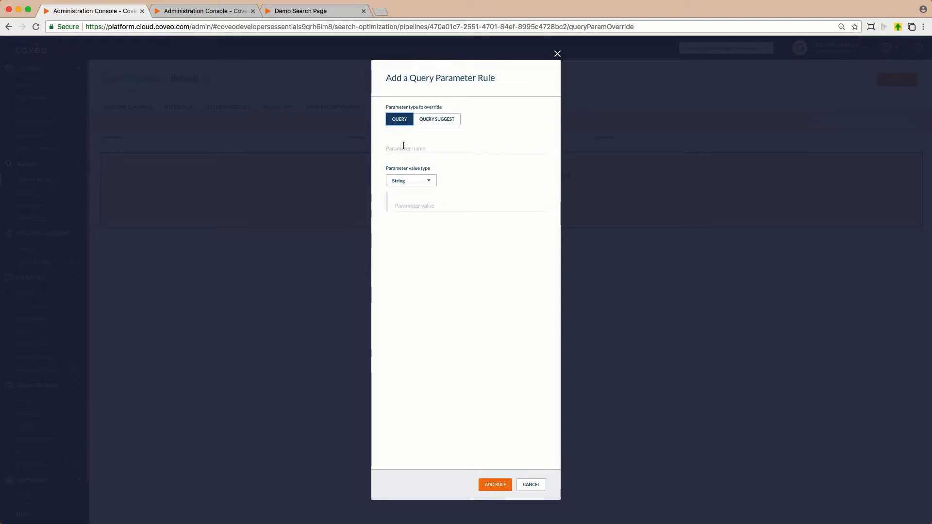
{"action": "type", "text": "partialMatch"}
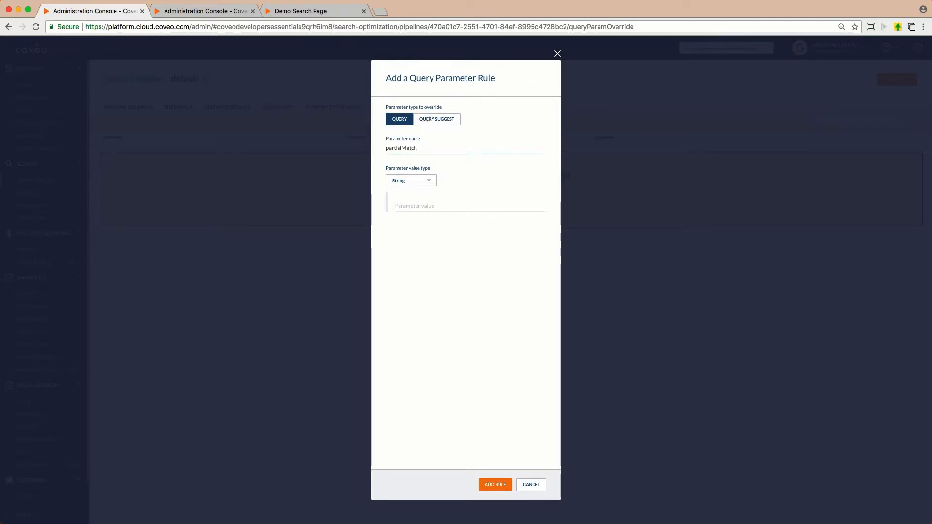
{"action": "left_click", "coordinate": [410, 180]}
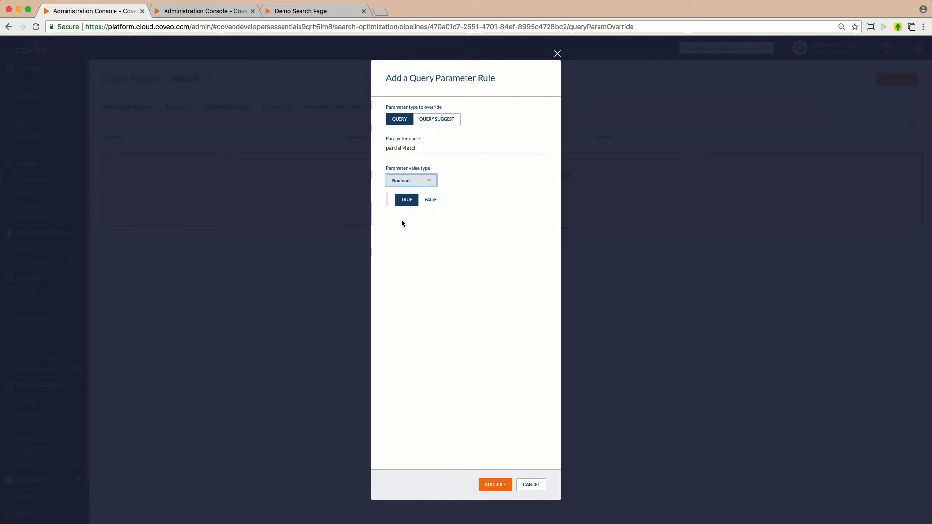
{"action": "left_click", "coordinate": [530, 485]}
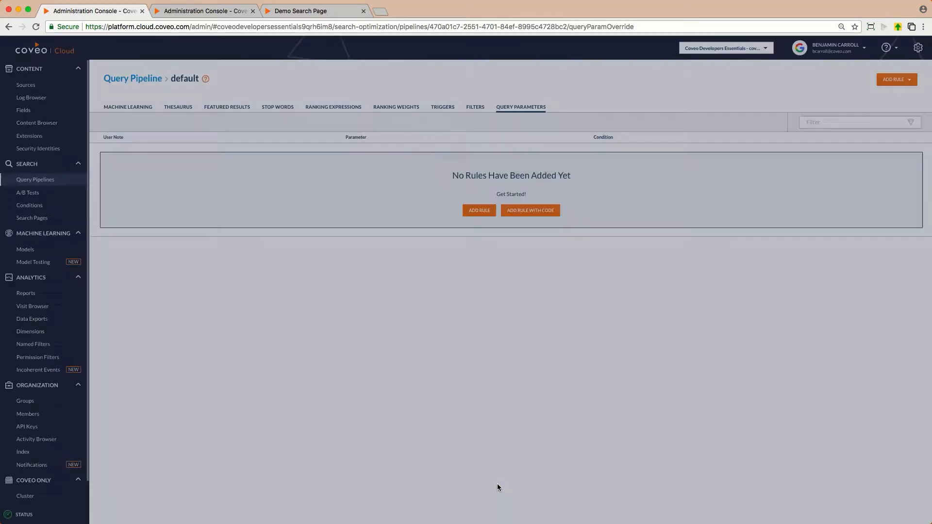
Add a second rule setting partialMatchKeywords to Number value 3
{"action": "left_click", "coordinate": [479, 210]}
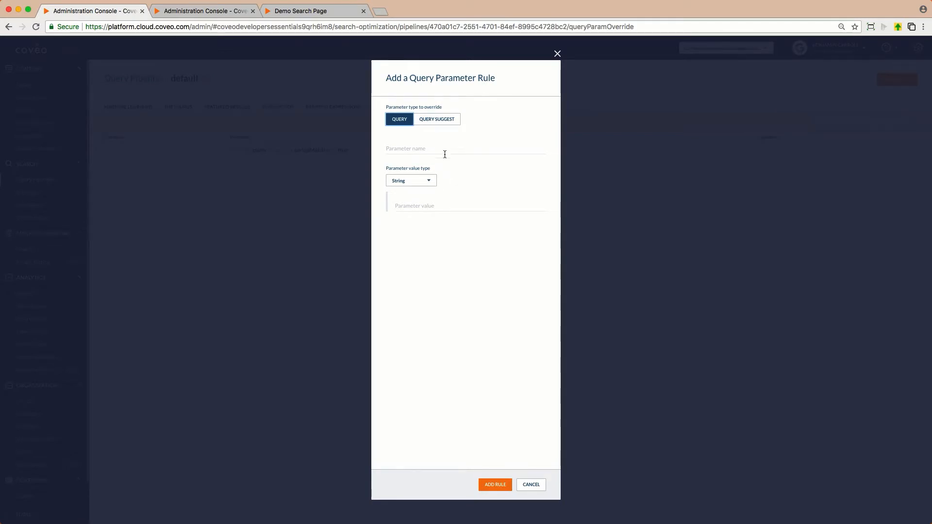
{"action": "type", "text": "partialMatchKeh"}
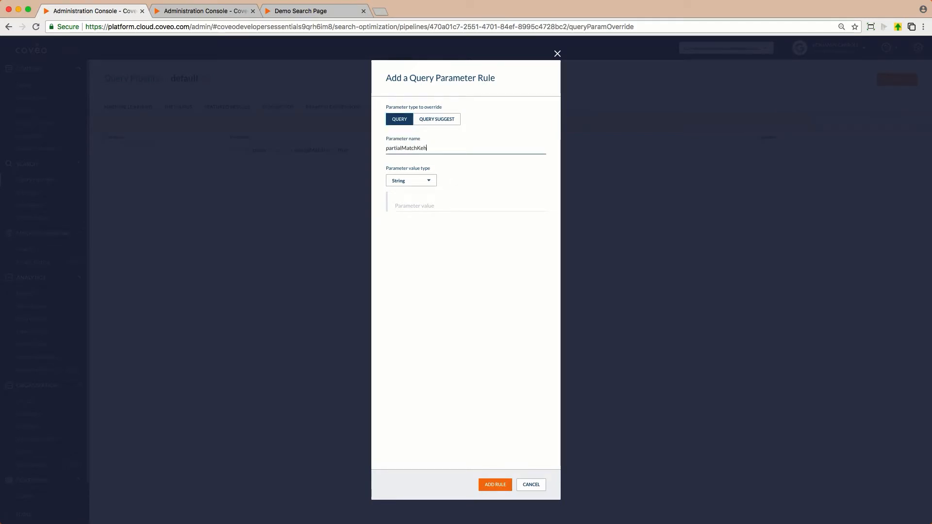
{"action": "type", "text": "ywords"}
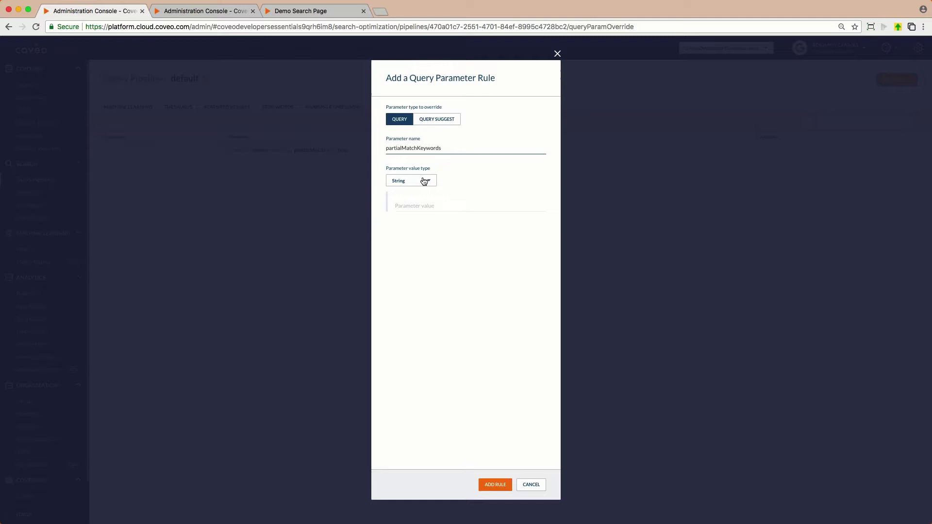
{"action": "left_click", "coordinate": [410, 181]}
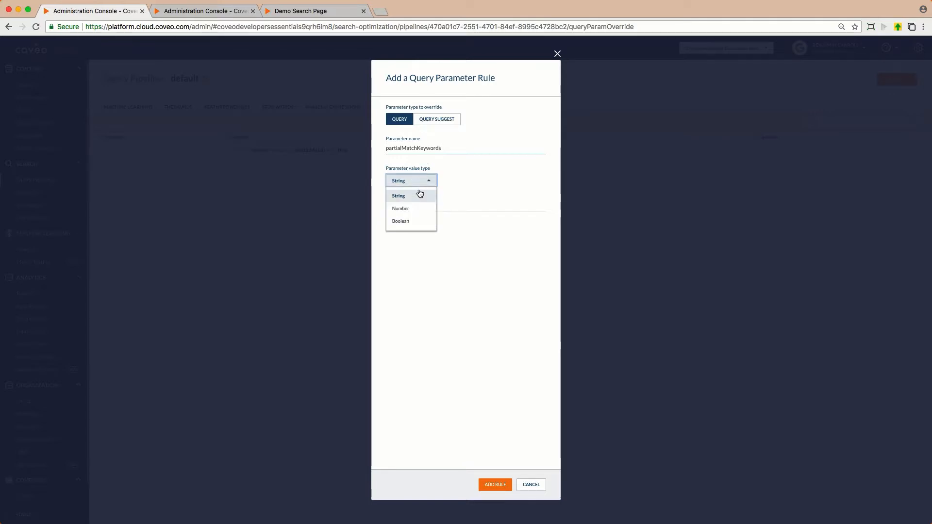
{"action": "left_click", "coordinate": [401, 209]}
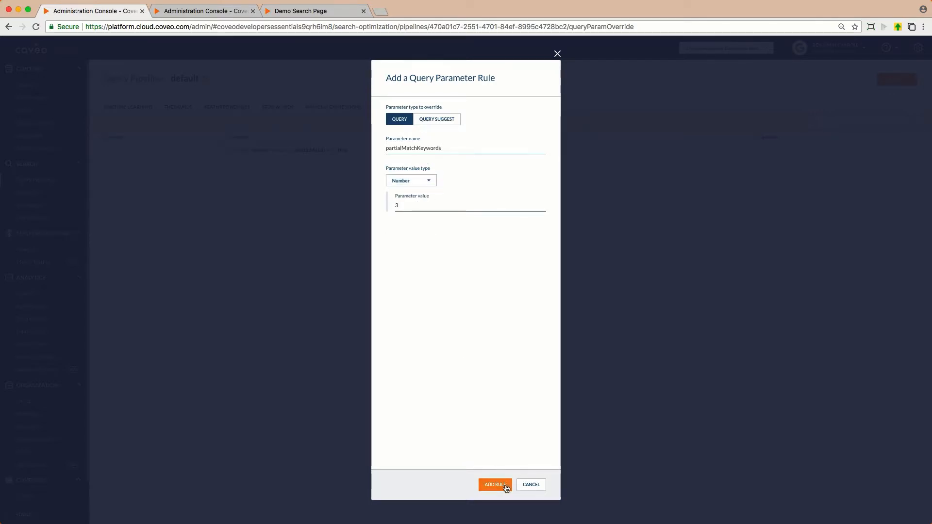
{"action": "left_click", "coordinate": [494, 485]}
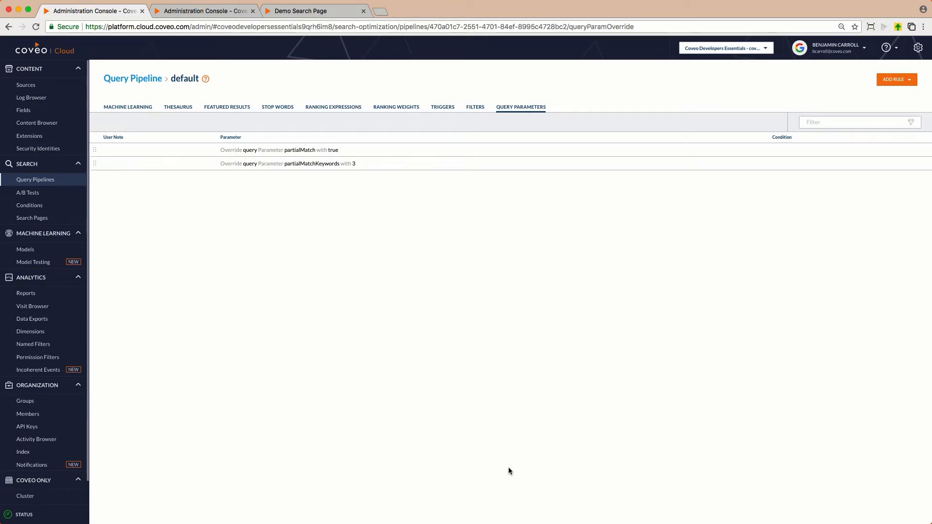
{"action": "mouse_move", "coordinate": [631, 328]}
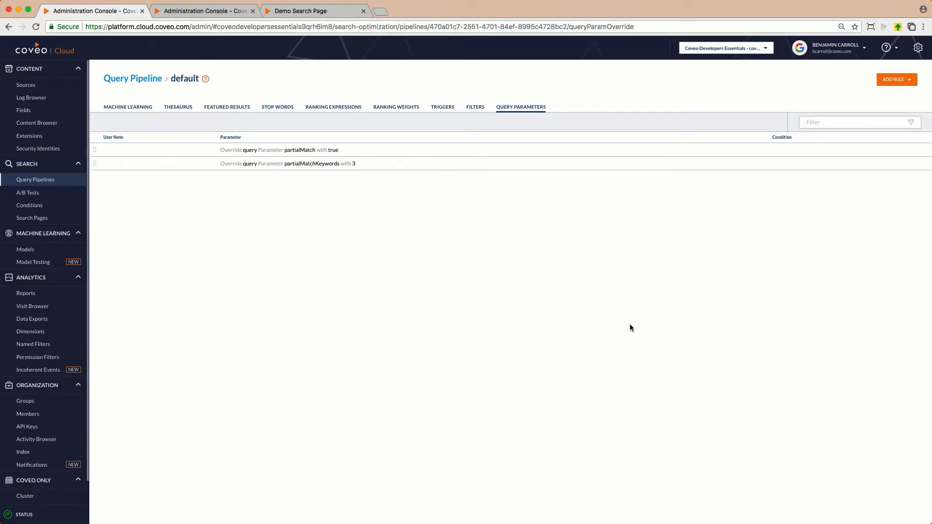
{"action": "left_click", "coordinate": [896, 78]}
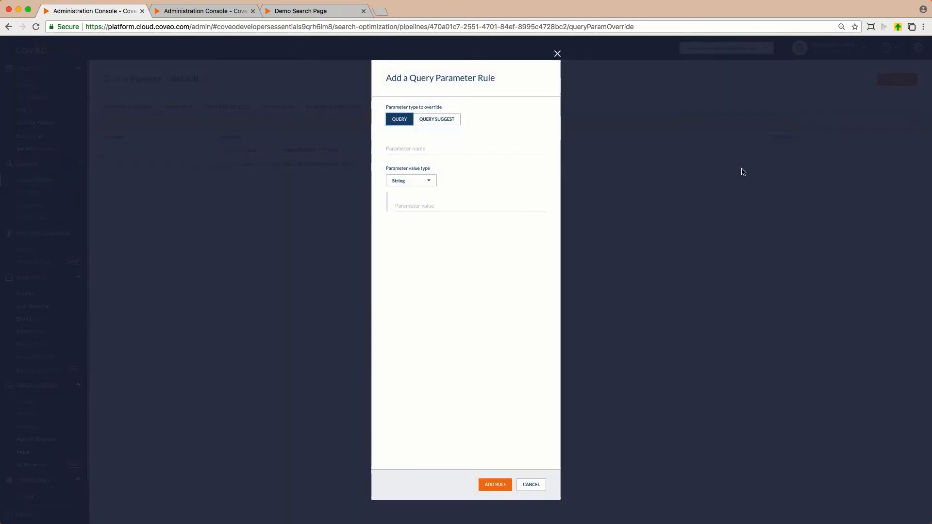
Add a third rule setting partialMatchThreshold to 40% and return to the demo search page
{"action": "type", "text": "partialMatchThreshold"}
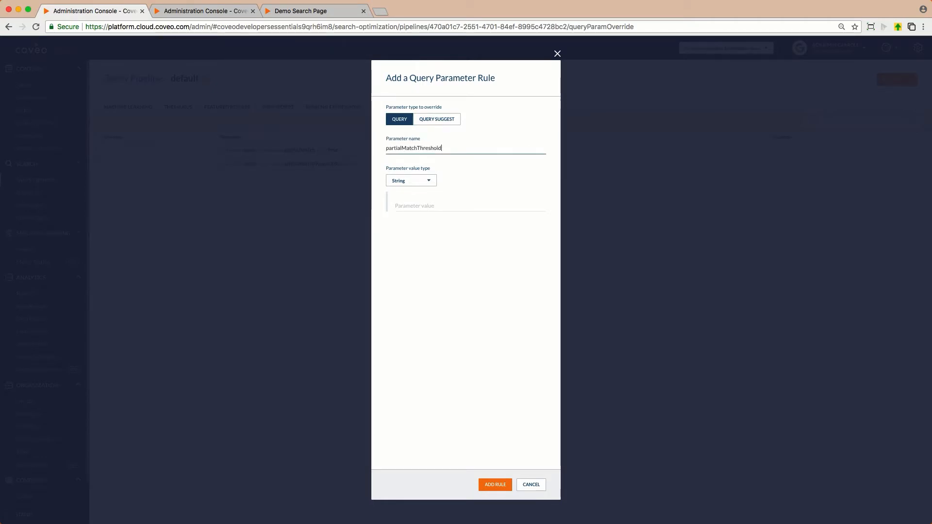
{"action": "type", "text": "40"}
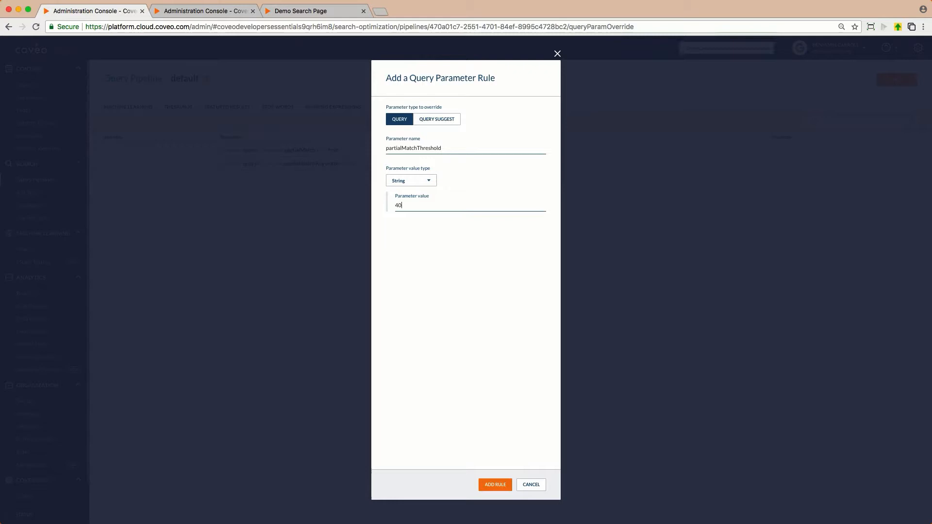
{"action": "type", "text": "%"}
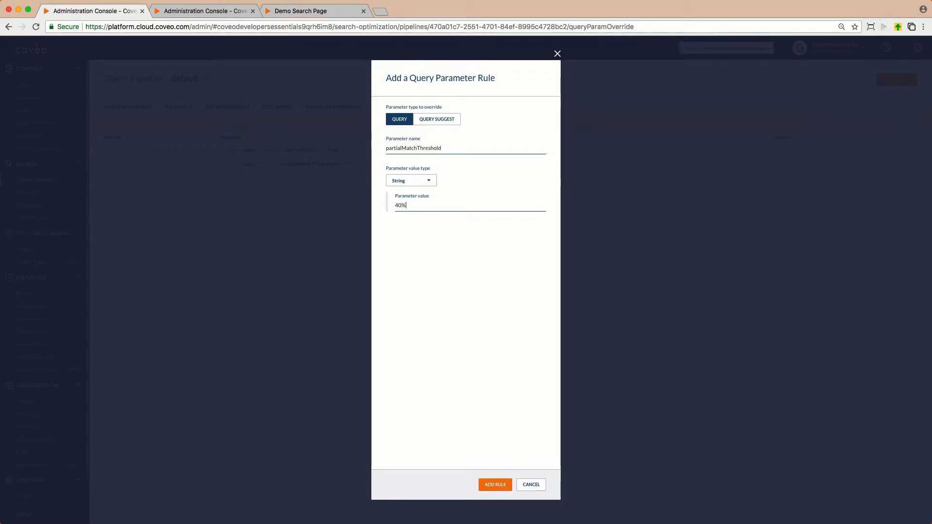
{"action": "left_click", "coordinate": [494, 484]}
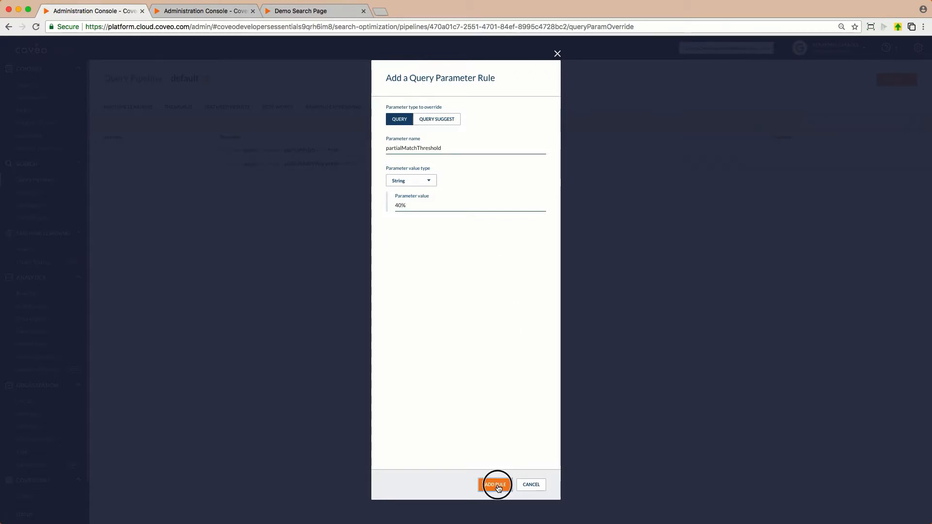
{"action": "left_click", "coordinate": [495, 485]}
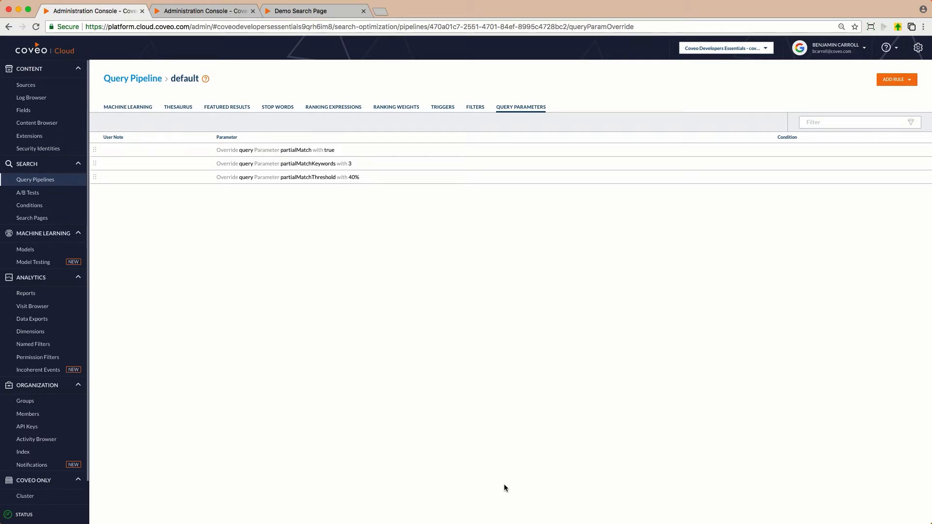
{"action": "left_click", "coordinate": [300, 11]}
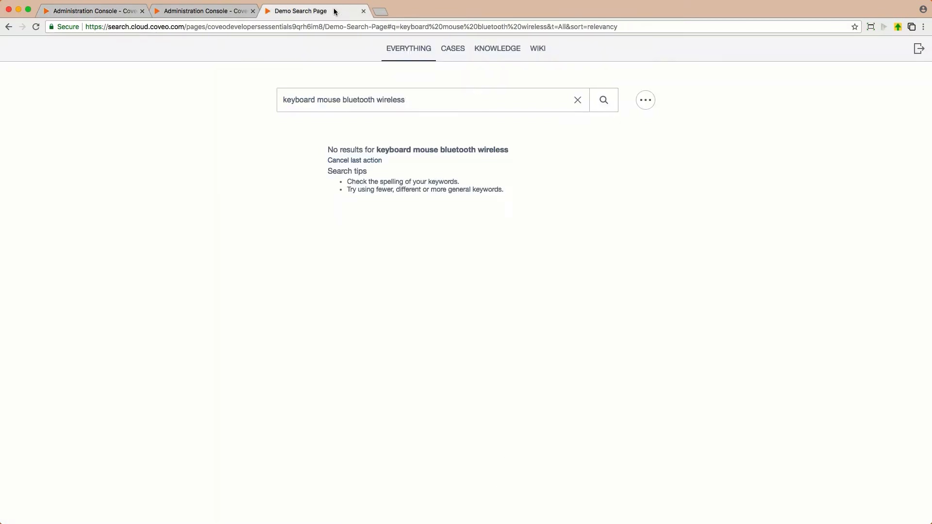
{"action": "mouse_move", "coordinate": [603, 100]}
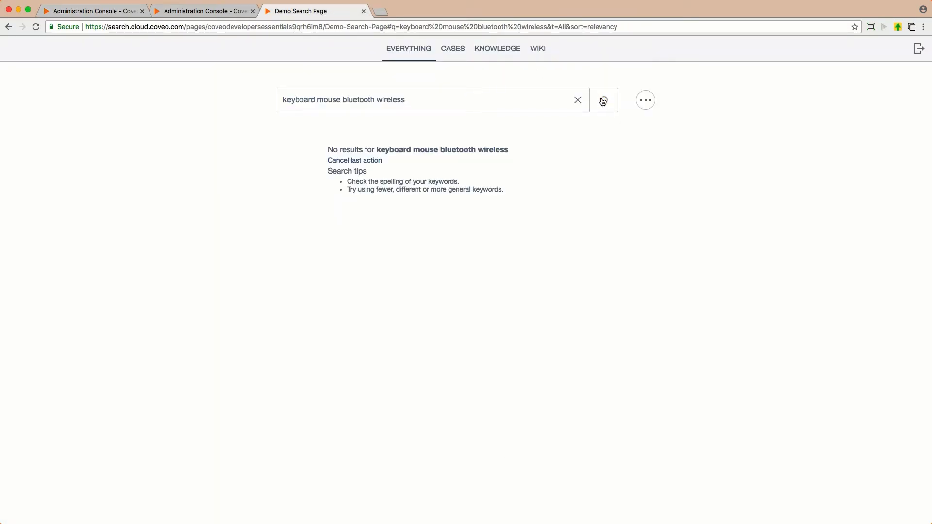
Rerun 'keyboard mouse bluetooth wireless' to get 13 results, then return to the Administration Console
{"action": "left_click", "coordinate": [603, 99]}
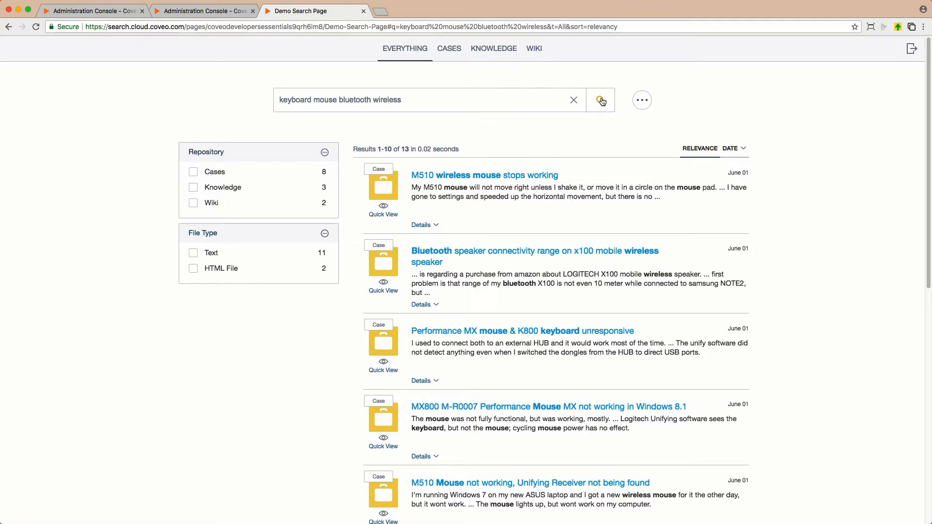
{"action": "mouse_move", "coordinate": [601, 99]}
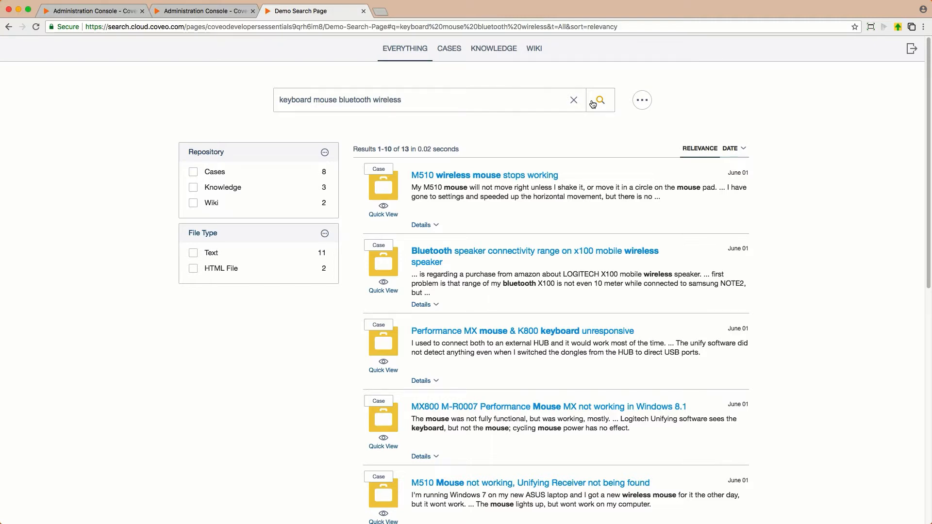
{"action": "mouse_move", "coordinate": [263, 104]}
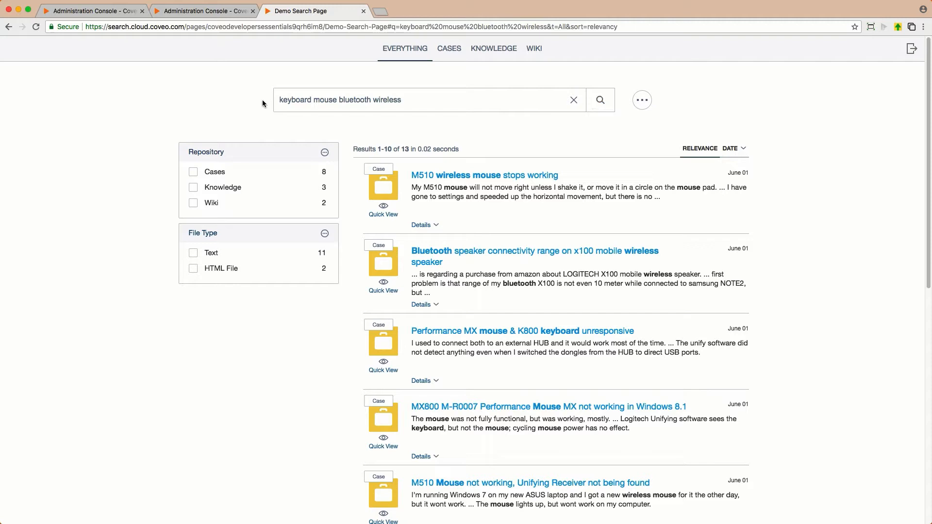
{"action": "left_click", "coordinate": [92, 11]}
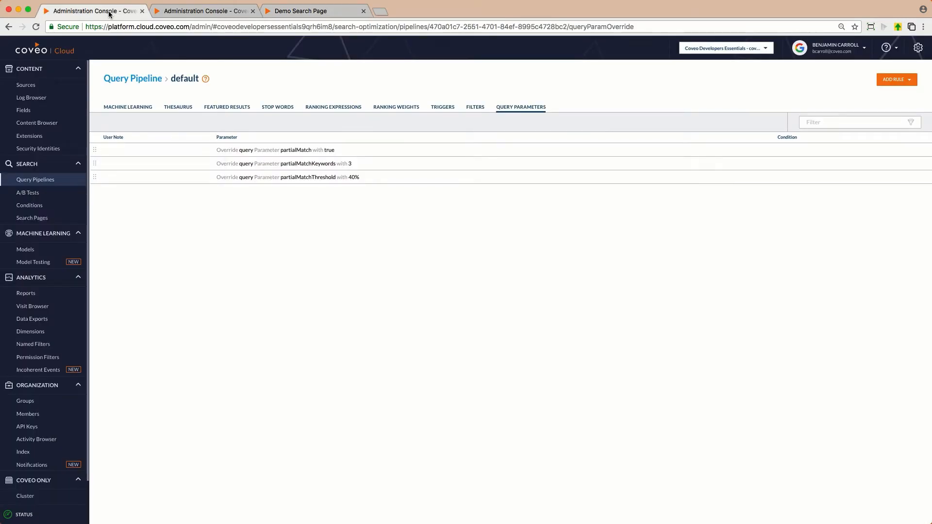
Duplicate the partialMatchThreshold 40% rule twice and set the copies to 30% and 60%
{"action": "left_click", "coordinate": [287, 177]}
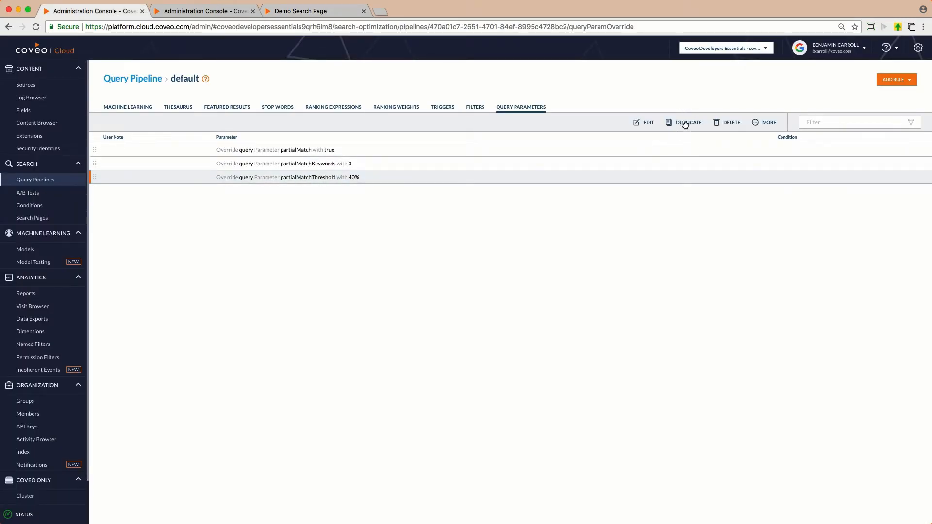
{"action": "left_click", "coordinate": [687, 123]}
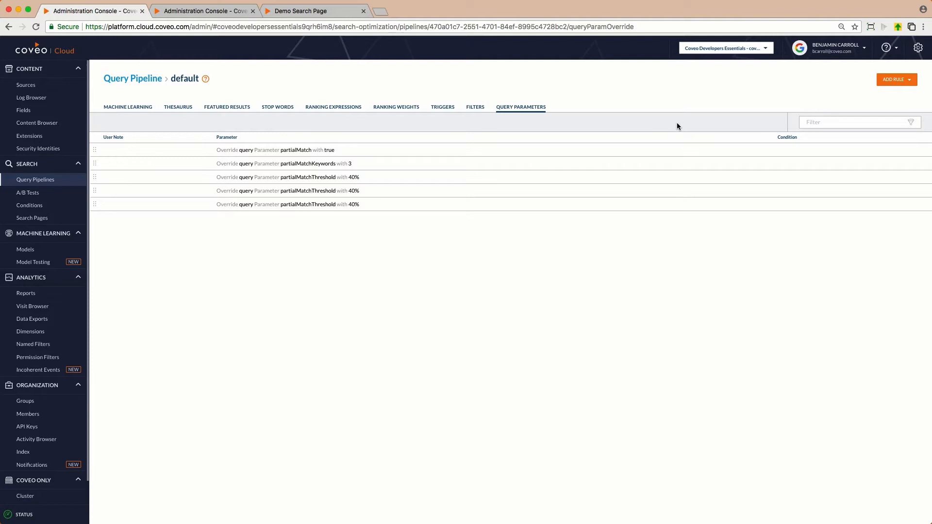
{"action": "mouse_move", "coordinate": [671, 128]}
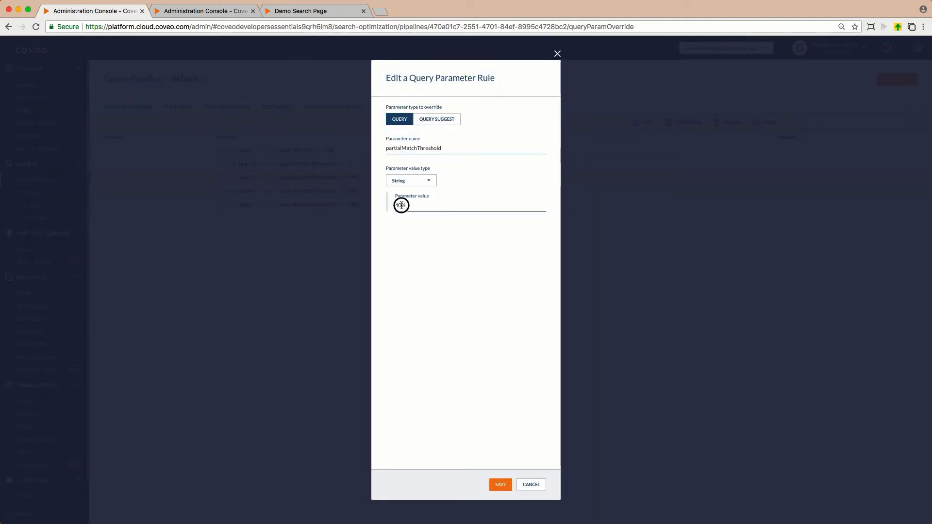
{"action": "left_click", "coordinate": [499, 484]}
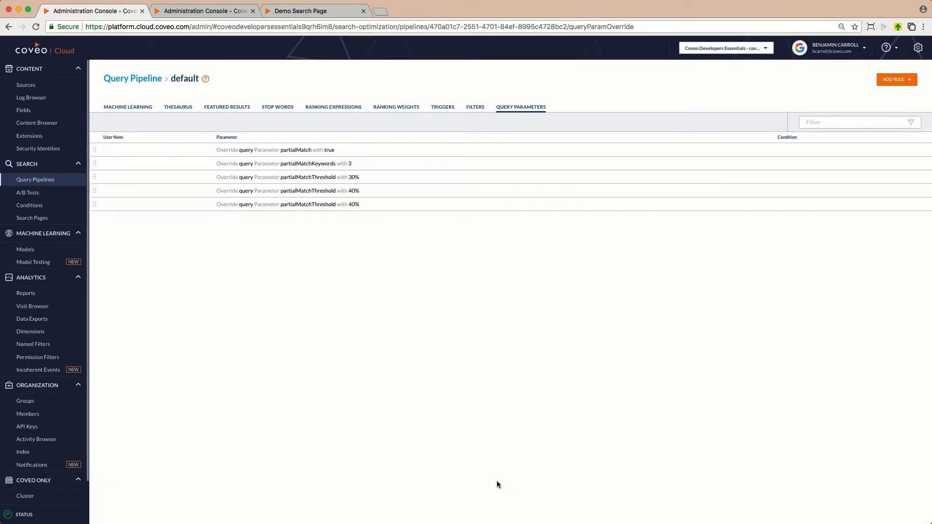
{"action": "mouse_move", "coordinate": [318, 204]}
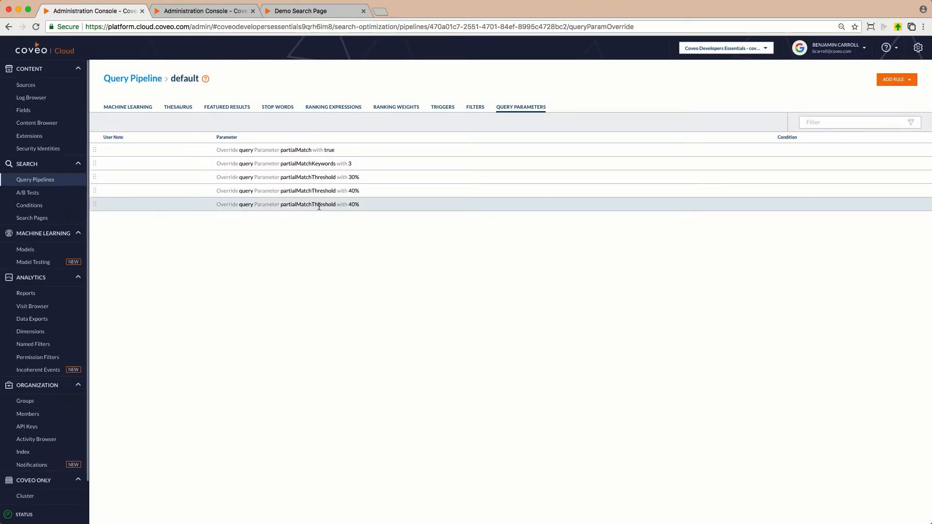
{"action": "left_click", "coordinate": [318, 203]}
{"action": "type", "text": "60"}
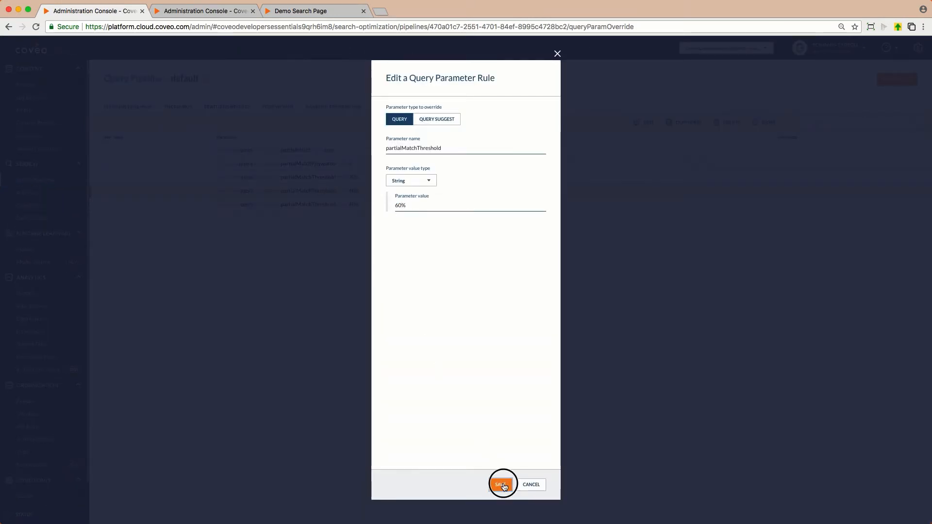
{"action": "left_click", "coordinate": [501, 484]}
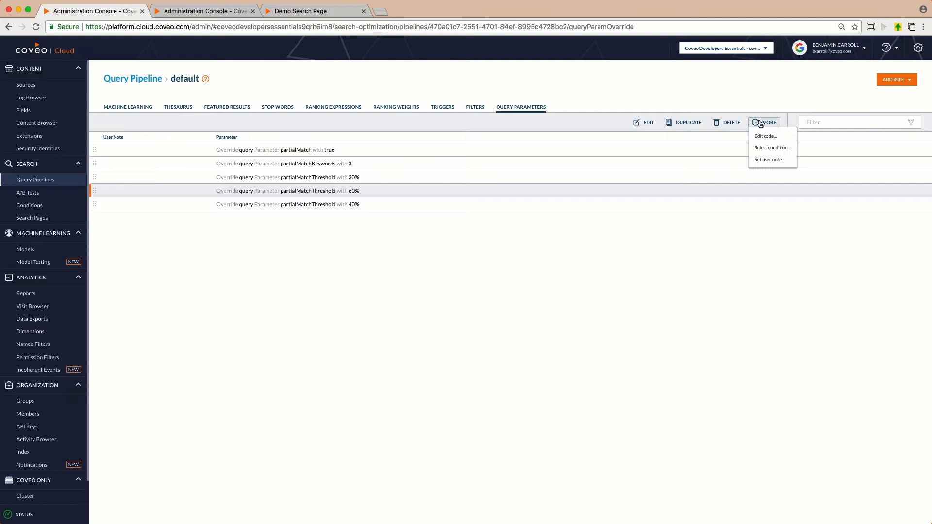
Condition the 60% rule on Context[USERTYPE] is Developer and the 40% rule on FrontLineSupport, then go to support.coveo.com
{"action": "left_click", "coordinate": [772, 148]}
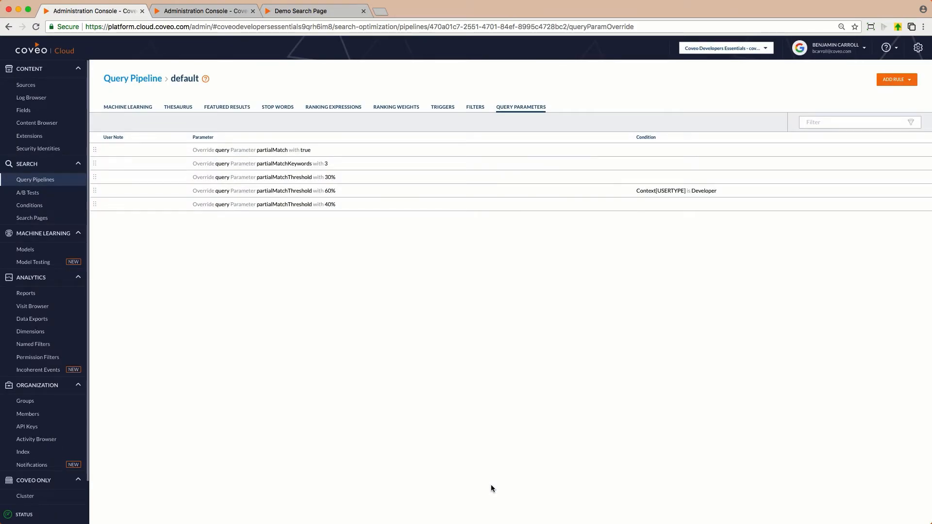
{"action": "left_click", "coordinate": [265, 204]}
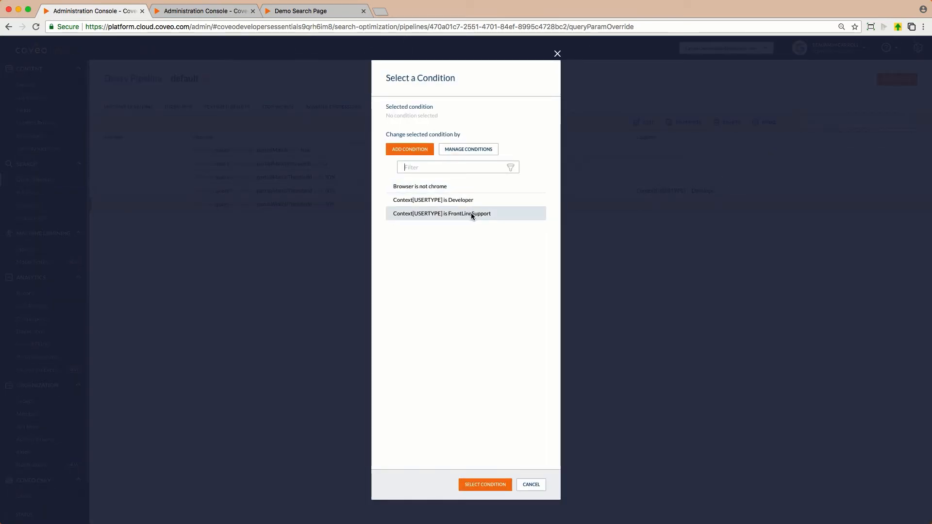
{"action": "left_click", "coordinate": [530, 484]}
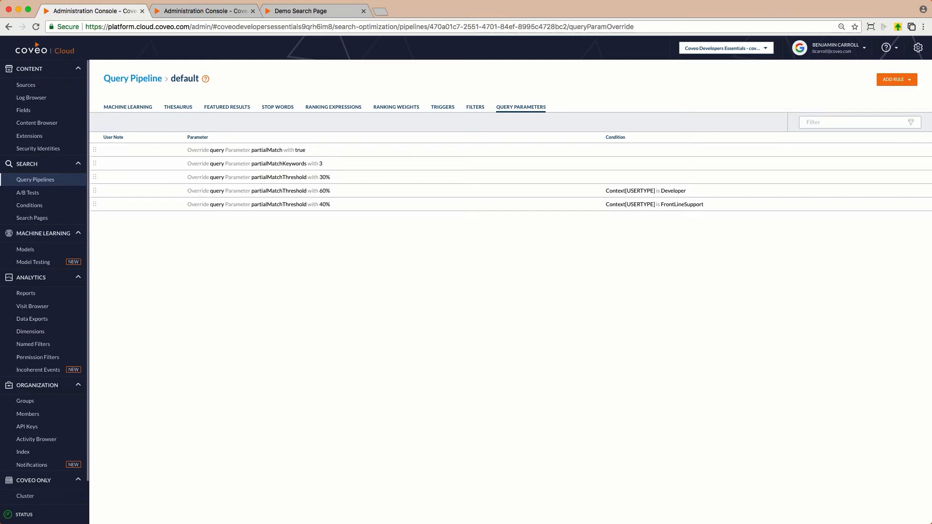
{"action": "type", "text": "support.coveo.com/s/"}
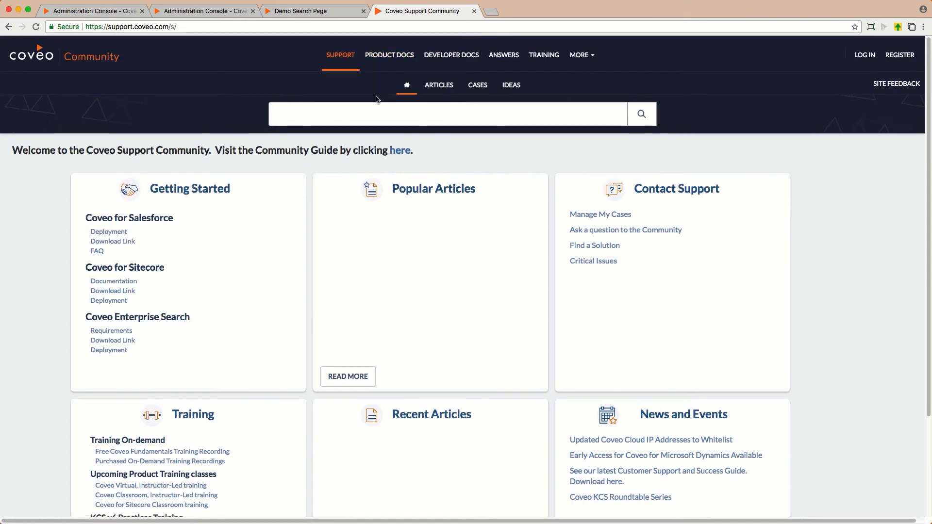
Search 'managing query parameters' and open the Managing Query Pipeline Query Parameters article
{"action": "type", "text": "managing query par"}
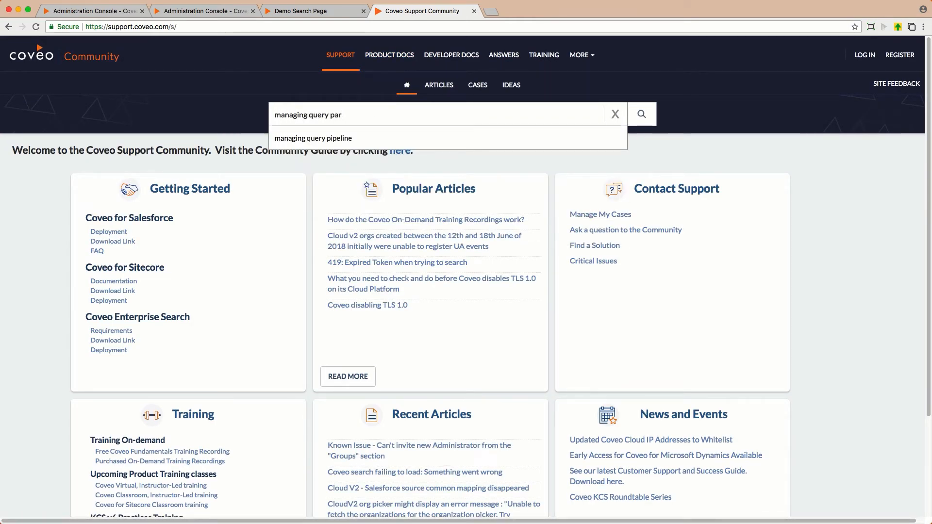
{"action": "left_click", "coordinate": [642, 114]}
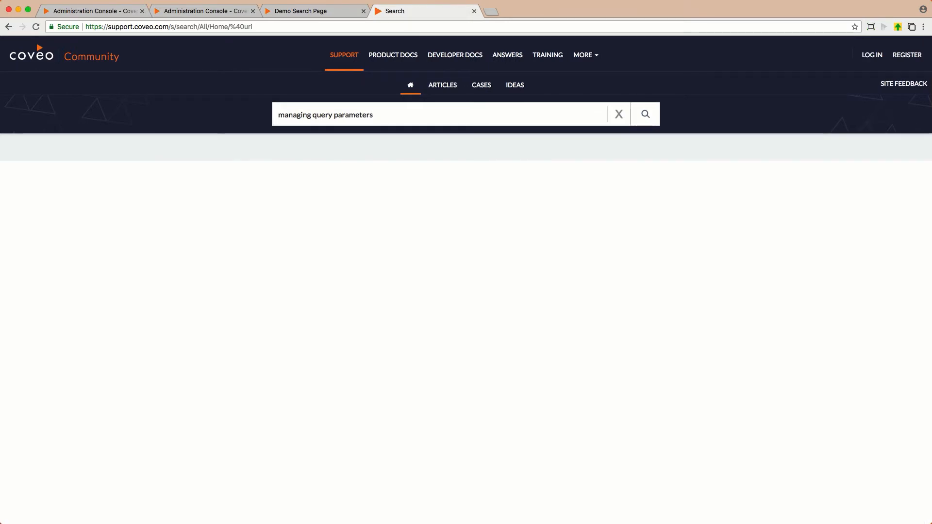
{"action": "left_click", "coordinate": [644, 114]}
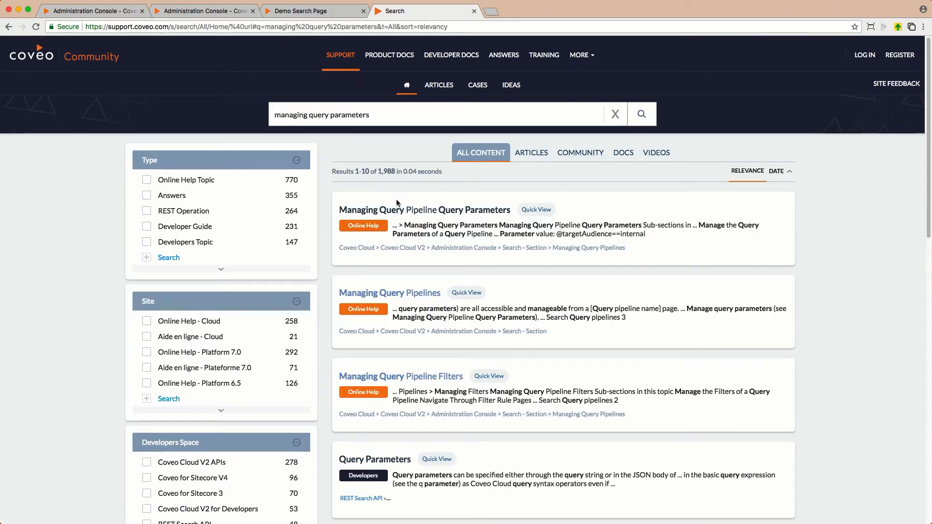
{"action": "left_click", "coordinate": [423, 210]}
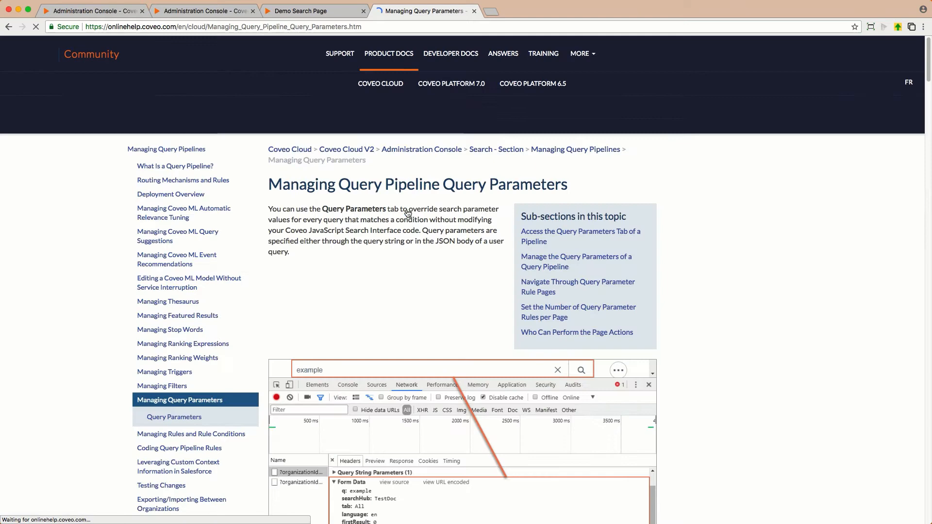
{"action": "scroll", "scroll_direction": "down", "scroll_amount": 3}
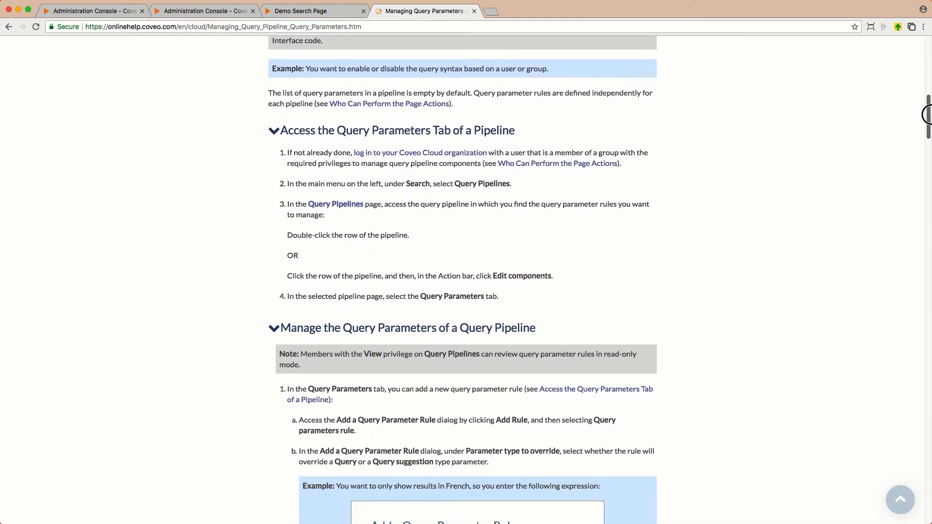
{"action": "scroll", "scroll_direction": "down", "scroll_amount": 3}
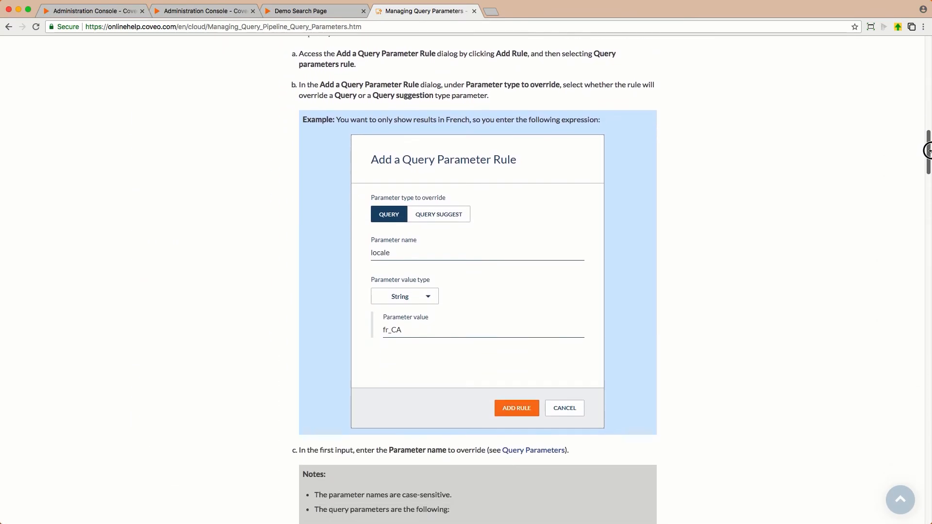
{"action": "scroll", "scroll_direction": "down", "scroll_amount": 3}
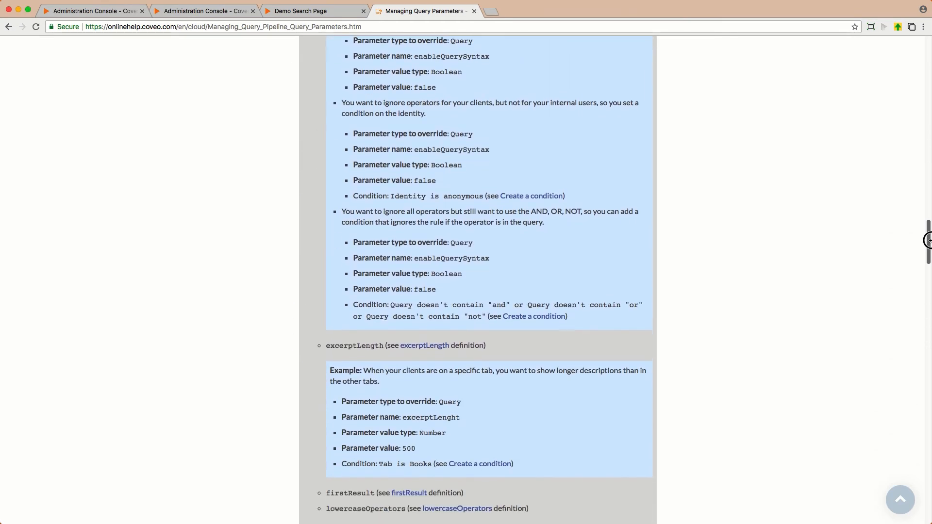
{"action": "scroll", "scroll_direction": "down", "scroll_amount": 3}
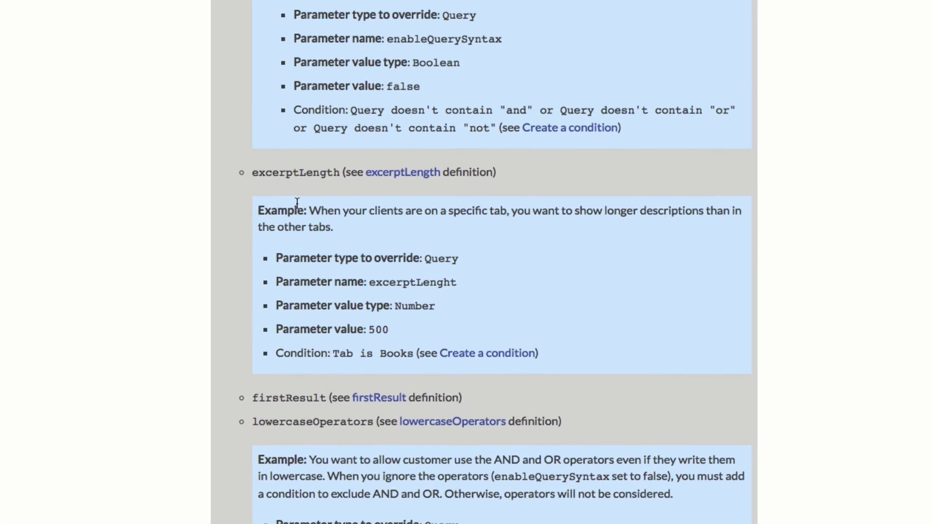